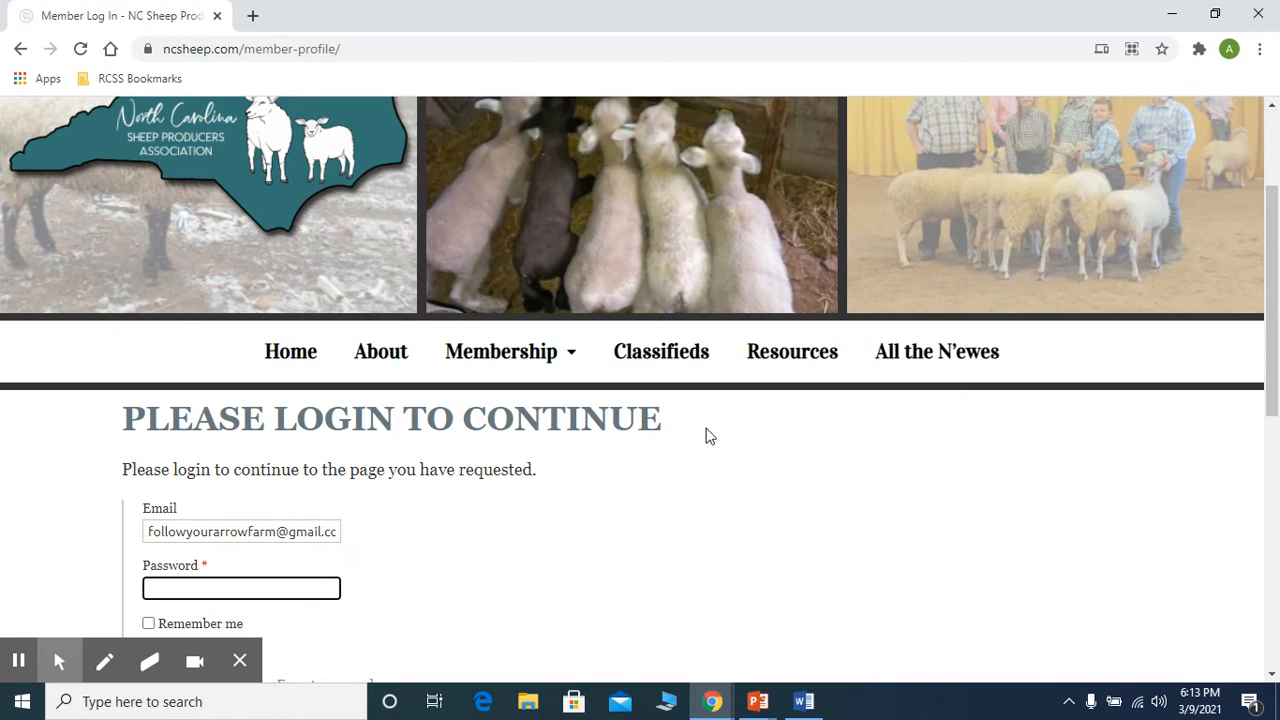
{"action": "mouse_move", "coordinate": [252, 500]}
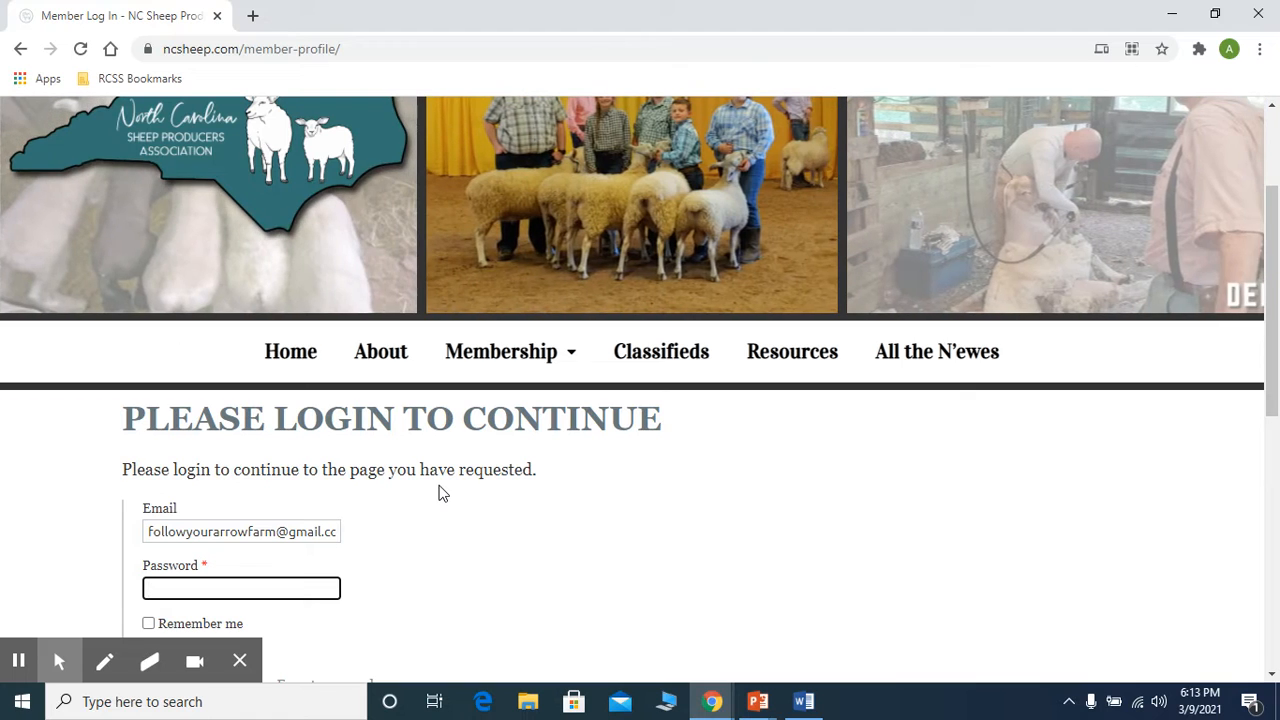
- Log in with the account password so the member profile page with membership details appears
{"action": "scroll", "scroll_direction": "down", "scroll_amount": 3}
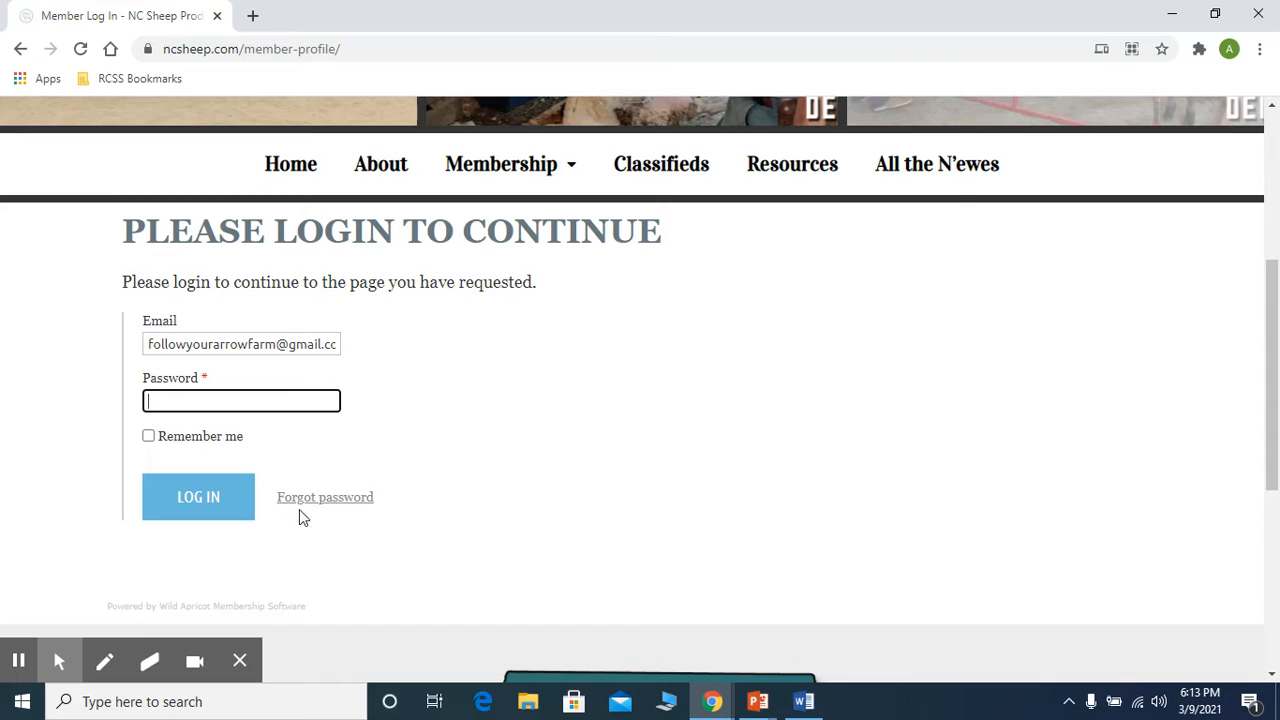
{"action": "mouse_move", "coordinate": [324, 496]}
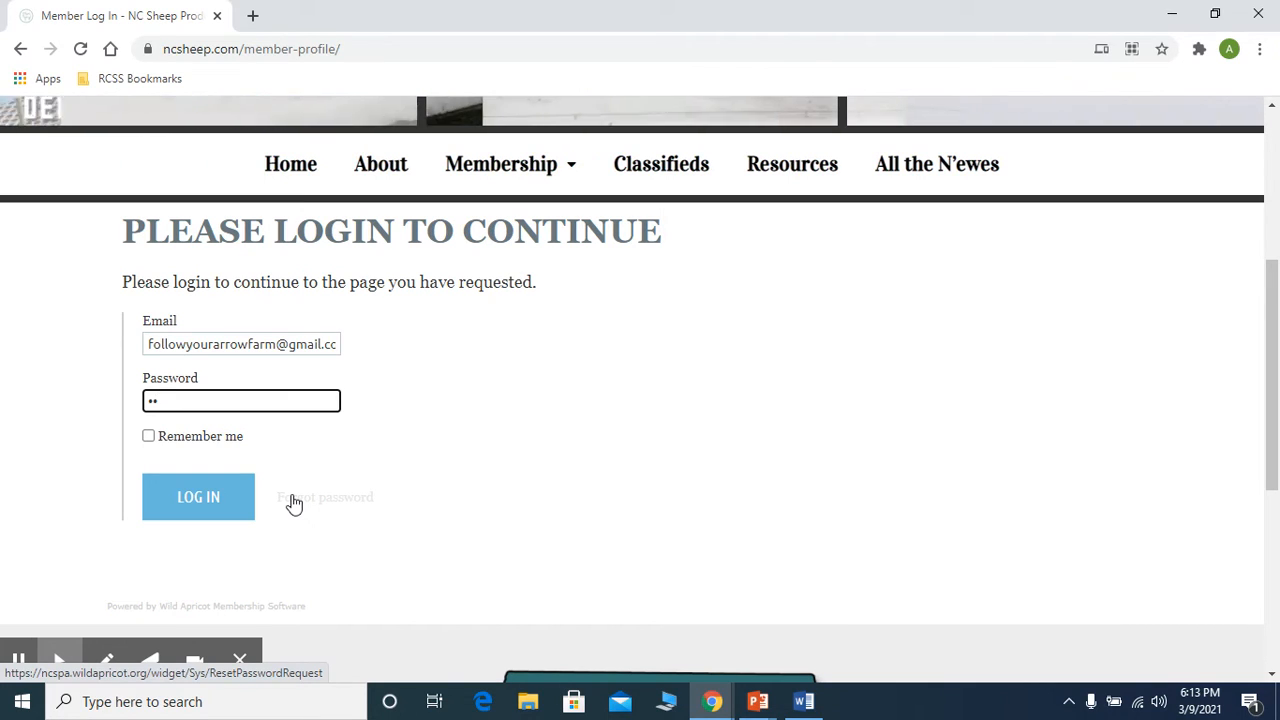
{"action": "type", "text": "•"}
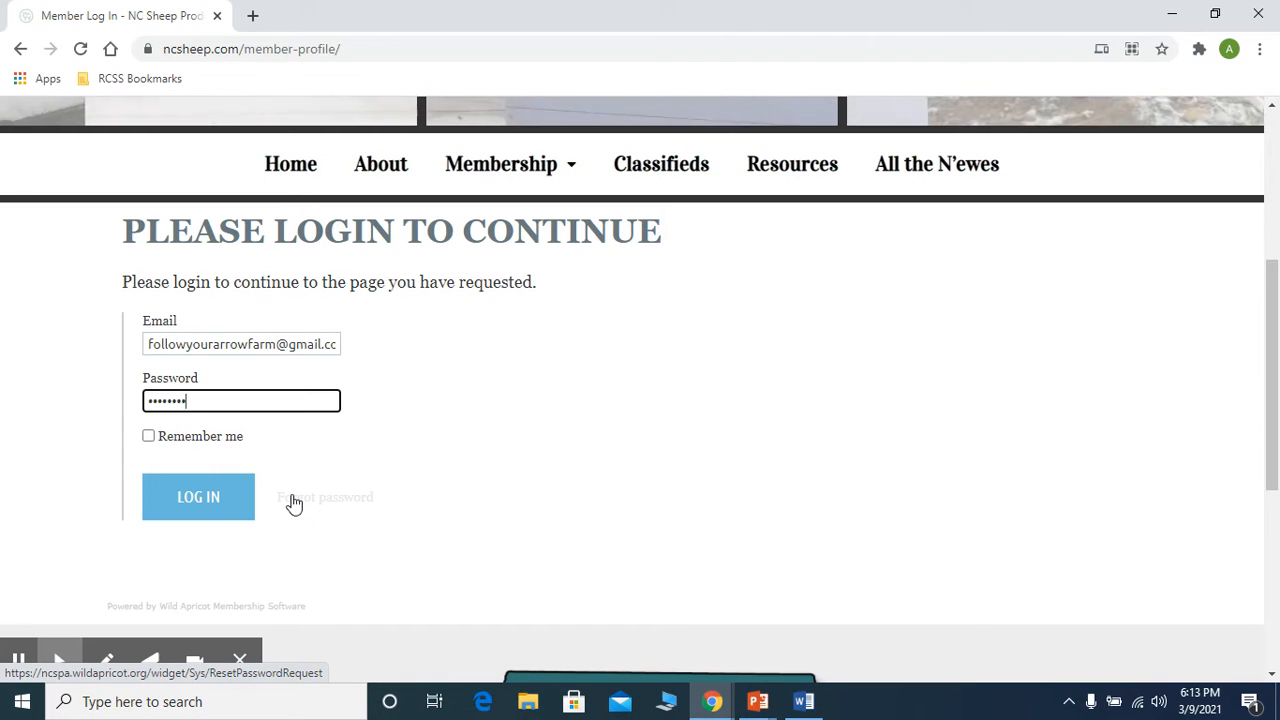
{"action": "left_click", "coordinate": [198, 496]}
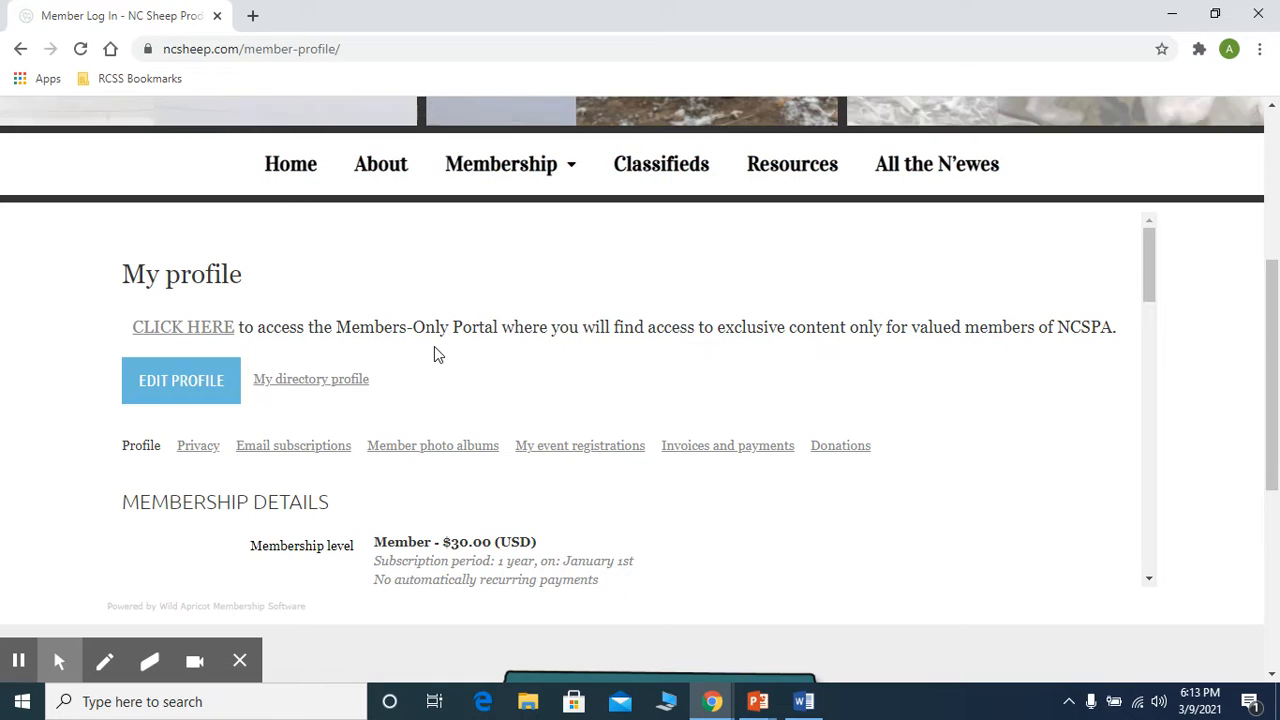
{"action": "scroll", "scroll_direction": "down", "scroll_amount": 3}
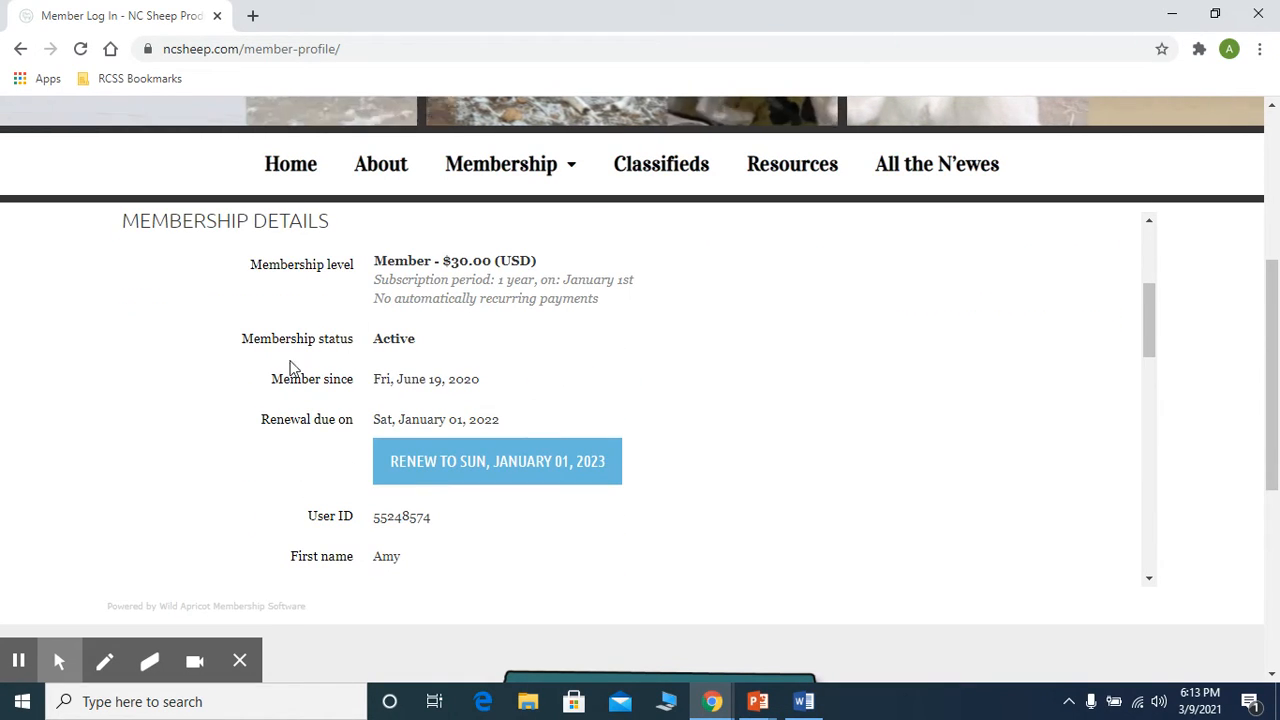
{"action": "mouse_move", "coordinate": [444, 418]}
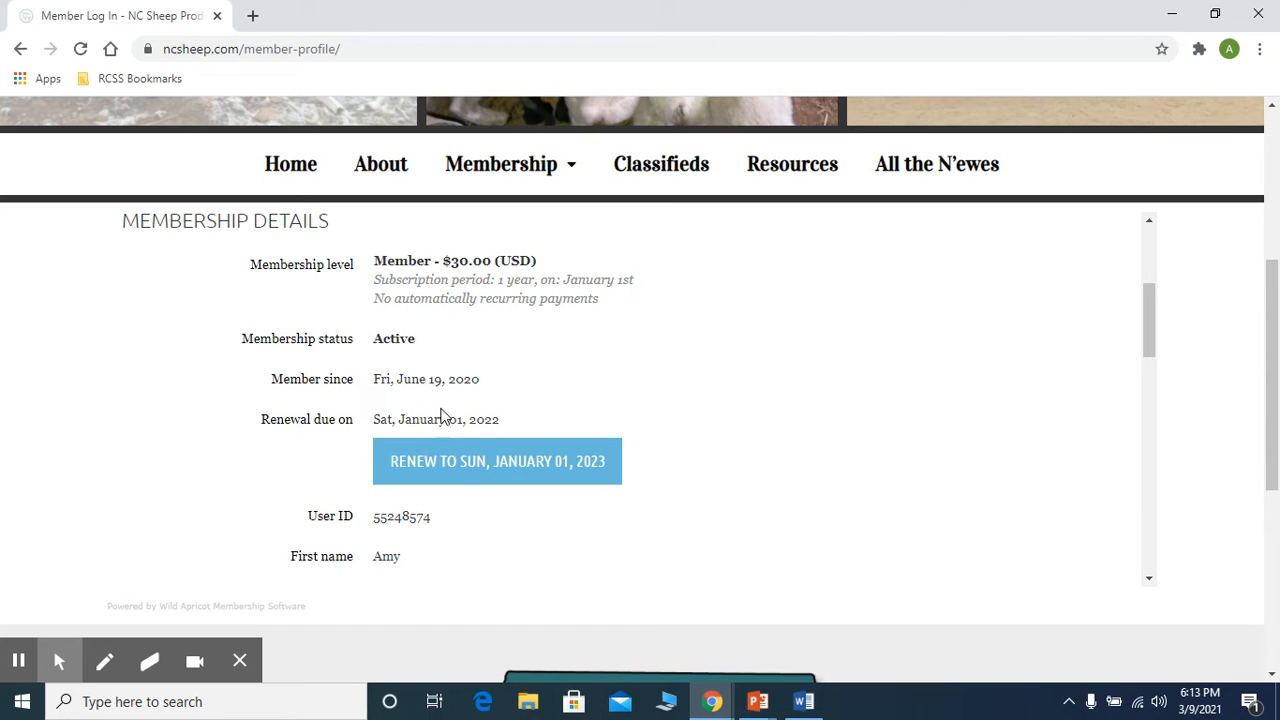
{"action": "scroll", "scroll_direction": "up", "scroll_amount": 3}
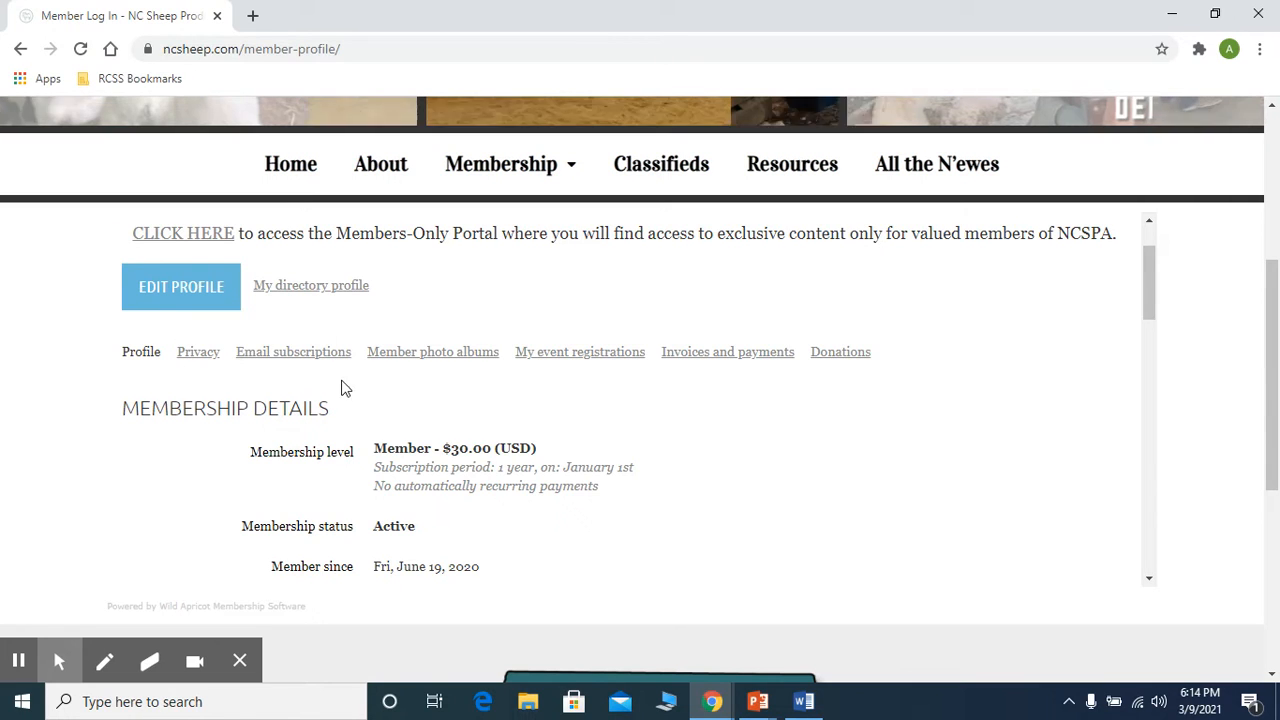
{"action": "mouse_move", "coordinate": [432, 352]}
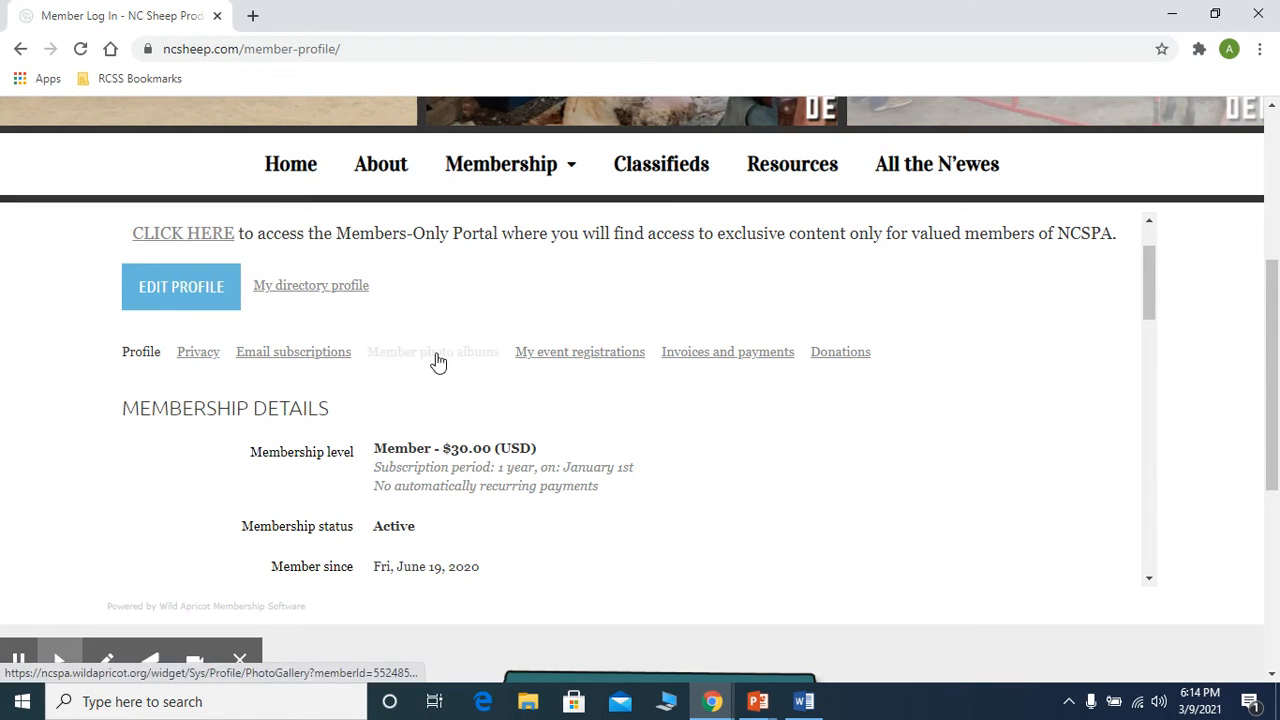
{"action": "mouse_move", "coordinate": [768, 336]}
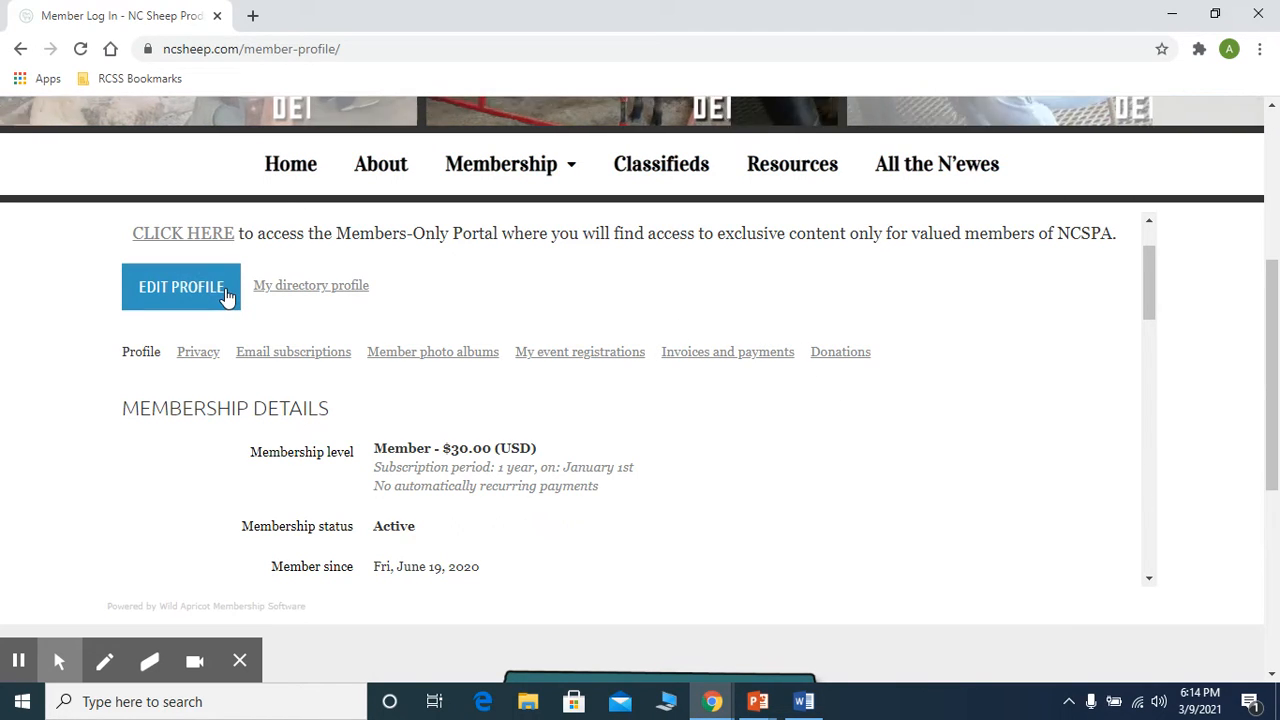
- Switch the member profile into edit mode and review the editable name fields
{"action": "left_click", "coordinate": [180, 288]}
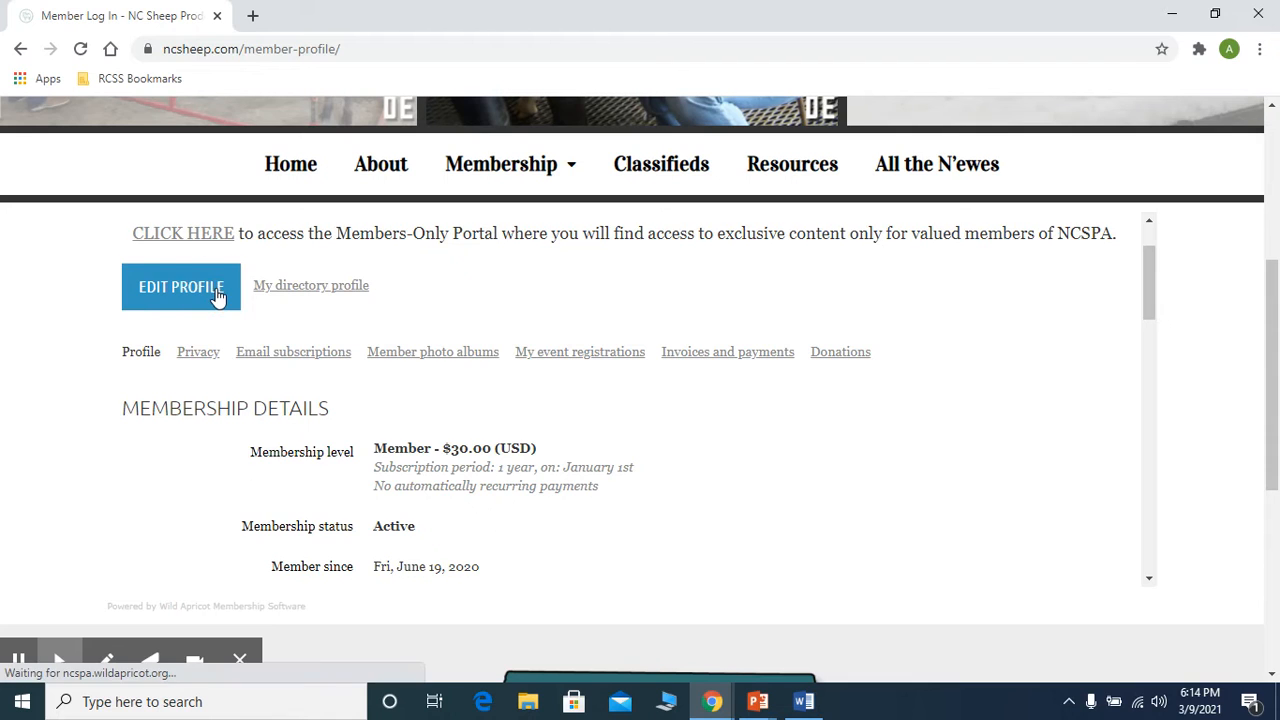
{"action": "left_click", "coordinate": [180, 288]}
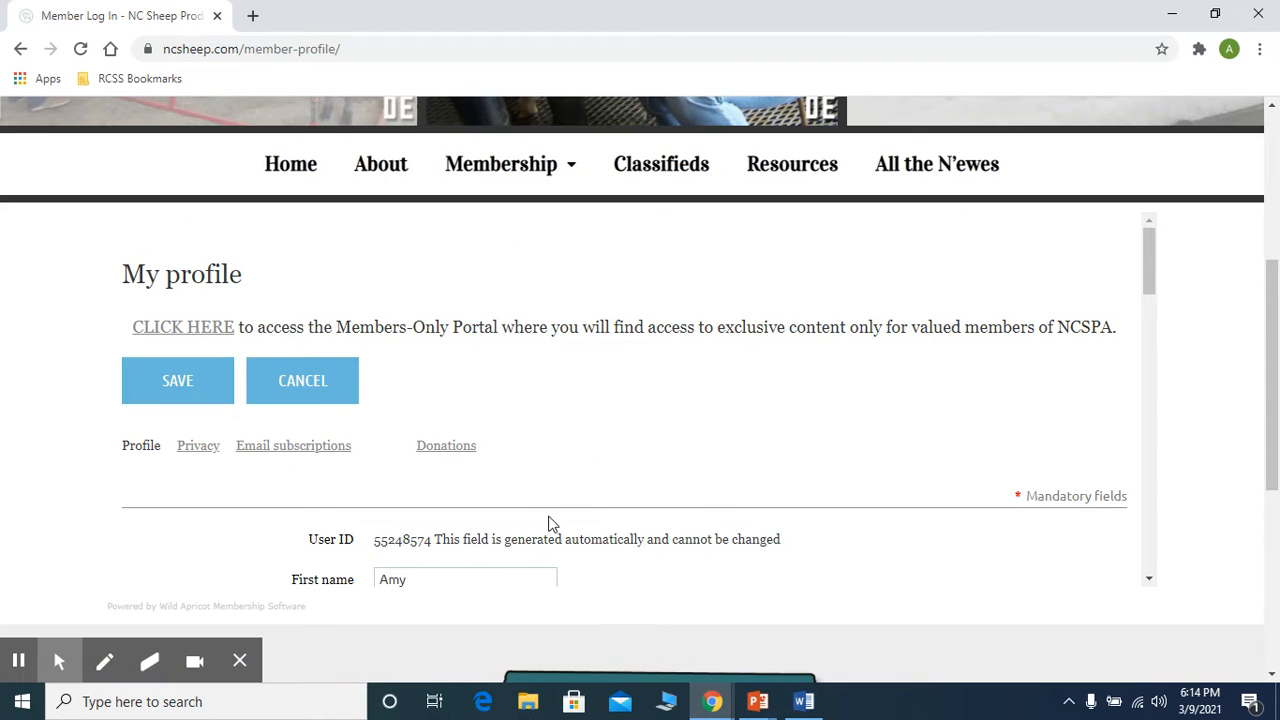
{"action": "scroll", "scroll_direction": "down", "scroll_amount": 3}
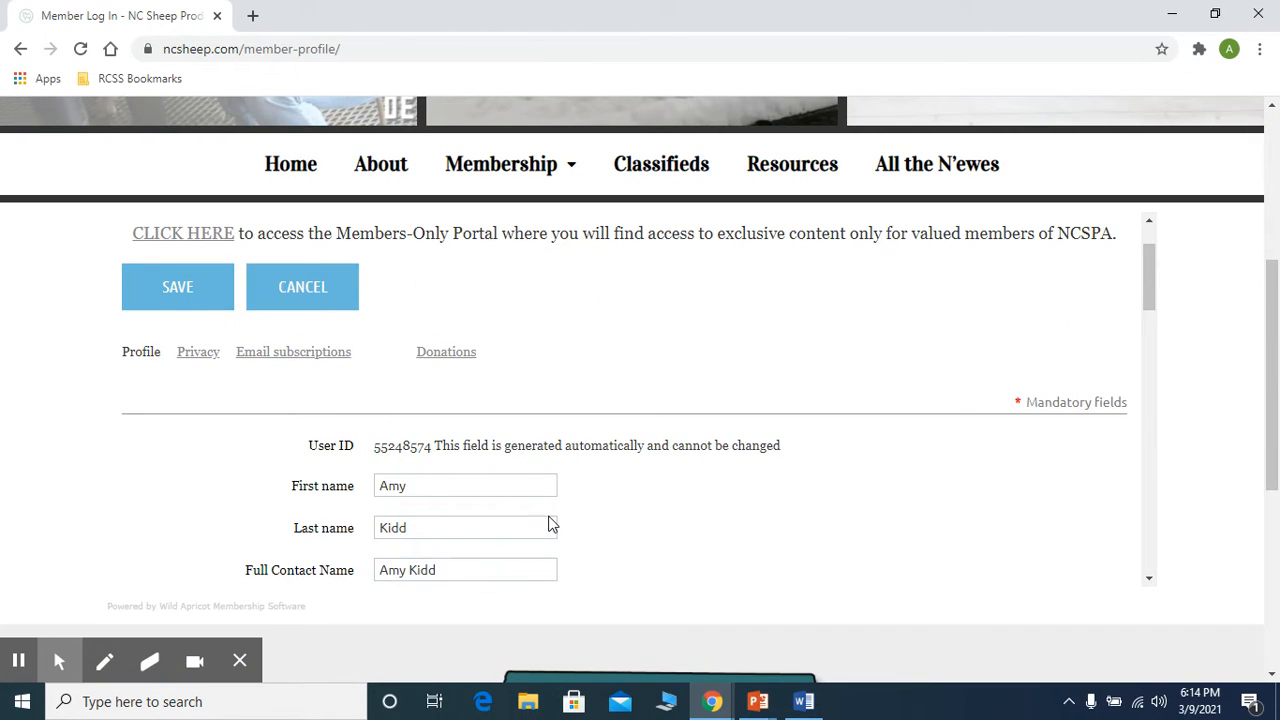
{"action": "scroll", "scroll_direction": "up", "scroll_amount": 3}
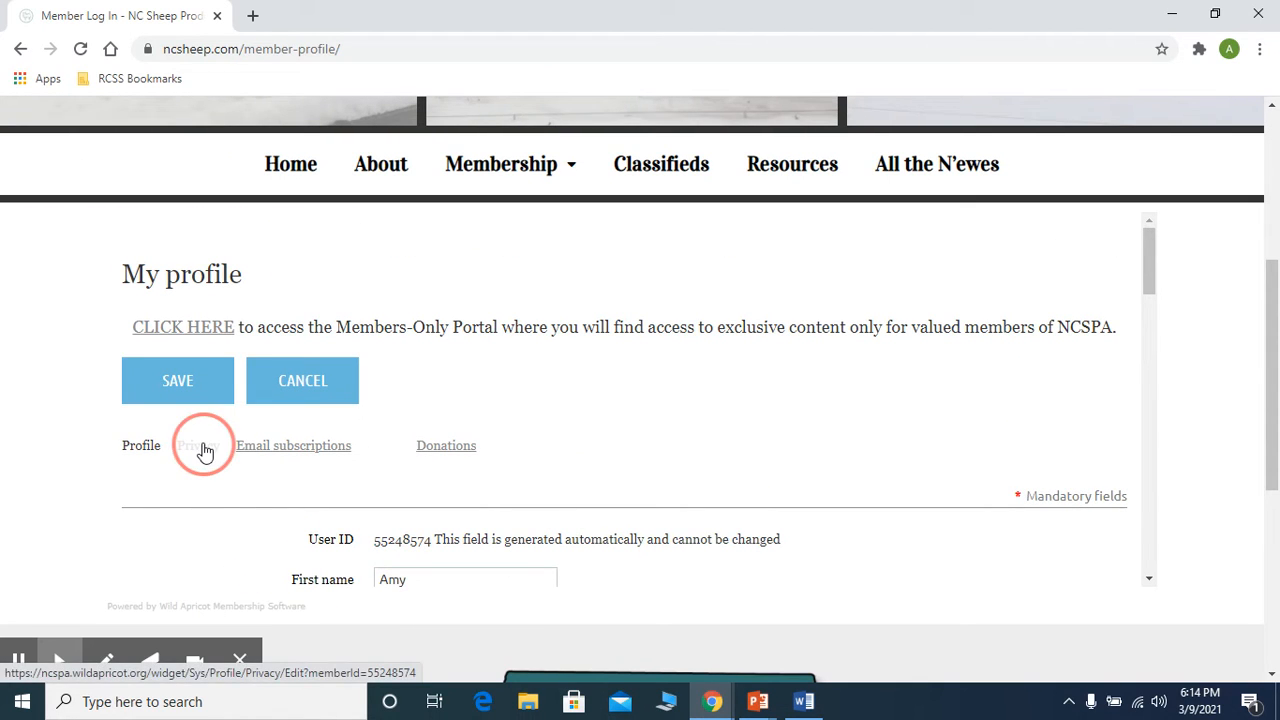
{"action": "left_click", "coordinate": [198, 444]}
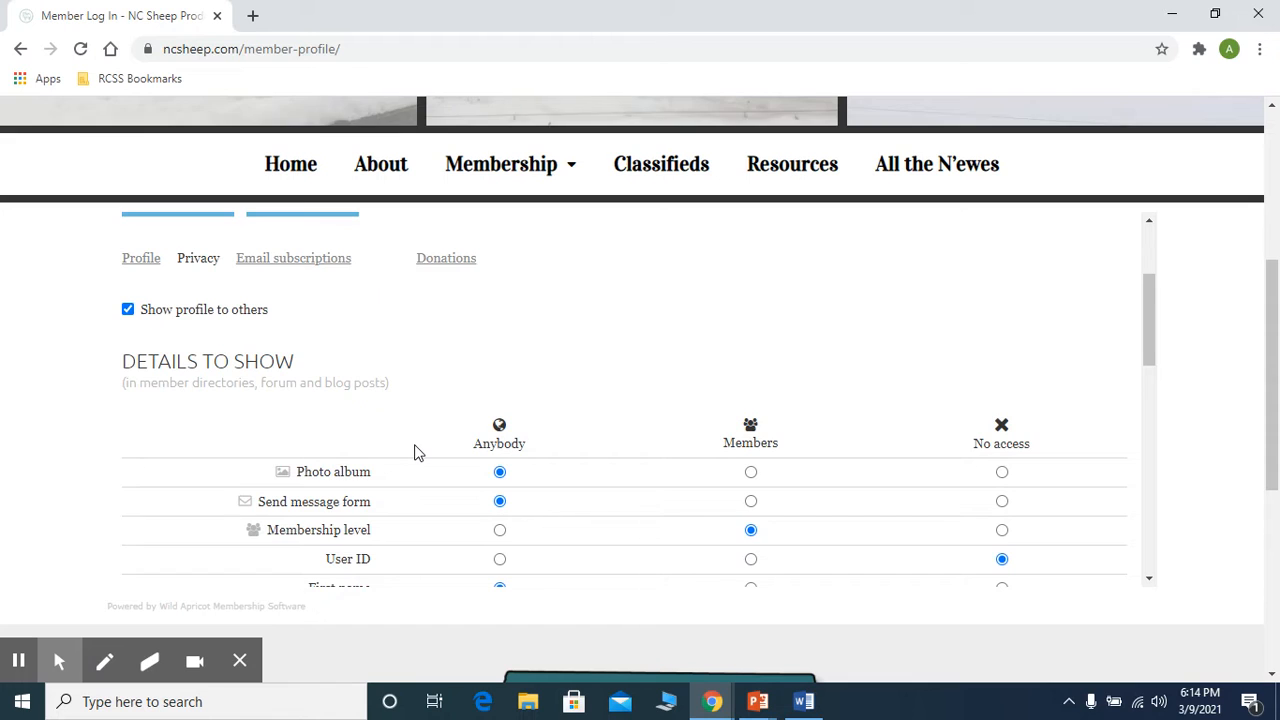
{"action": "scroll", "scroll_direction": "down", "scroll_amount": 3}
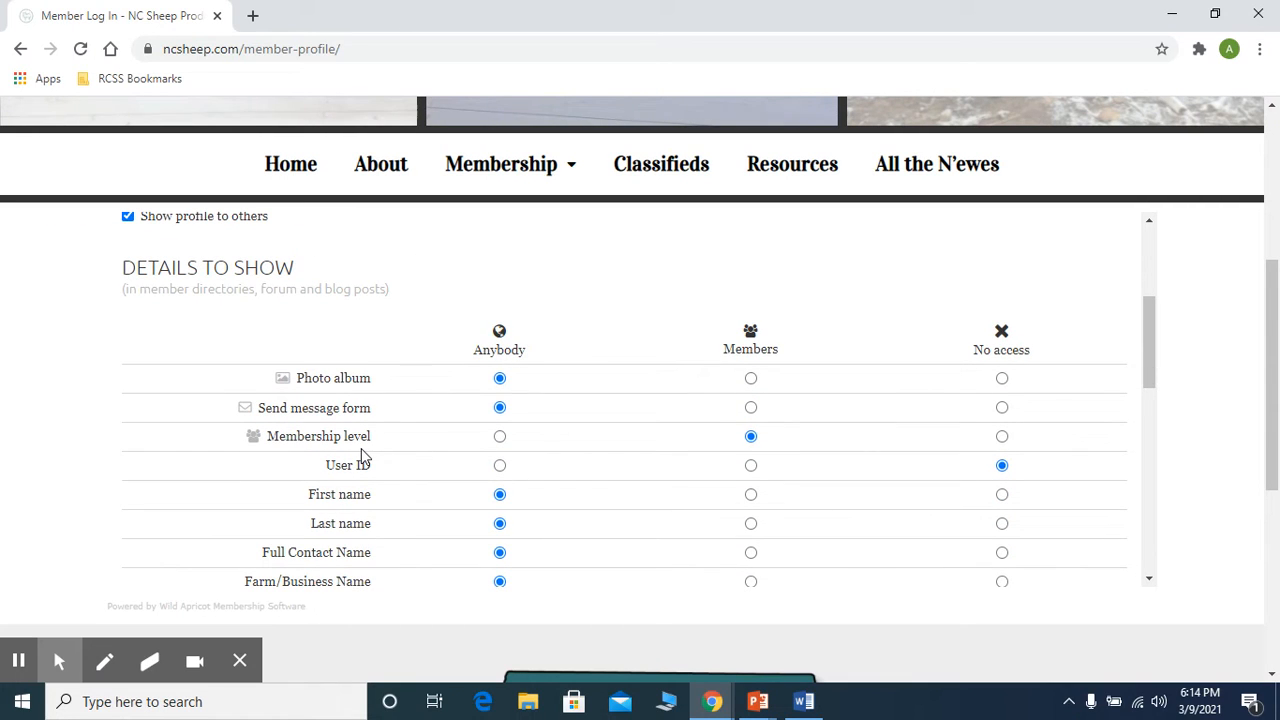
{"action": "mouse_move", "coordinate": [604, 288]}
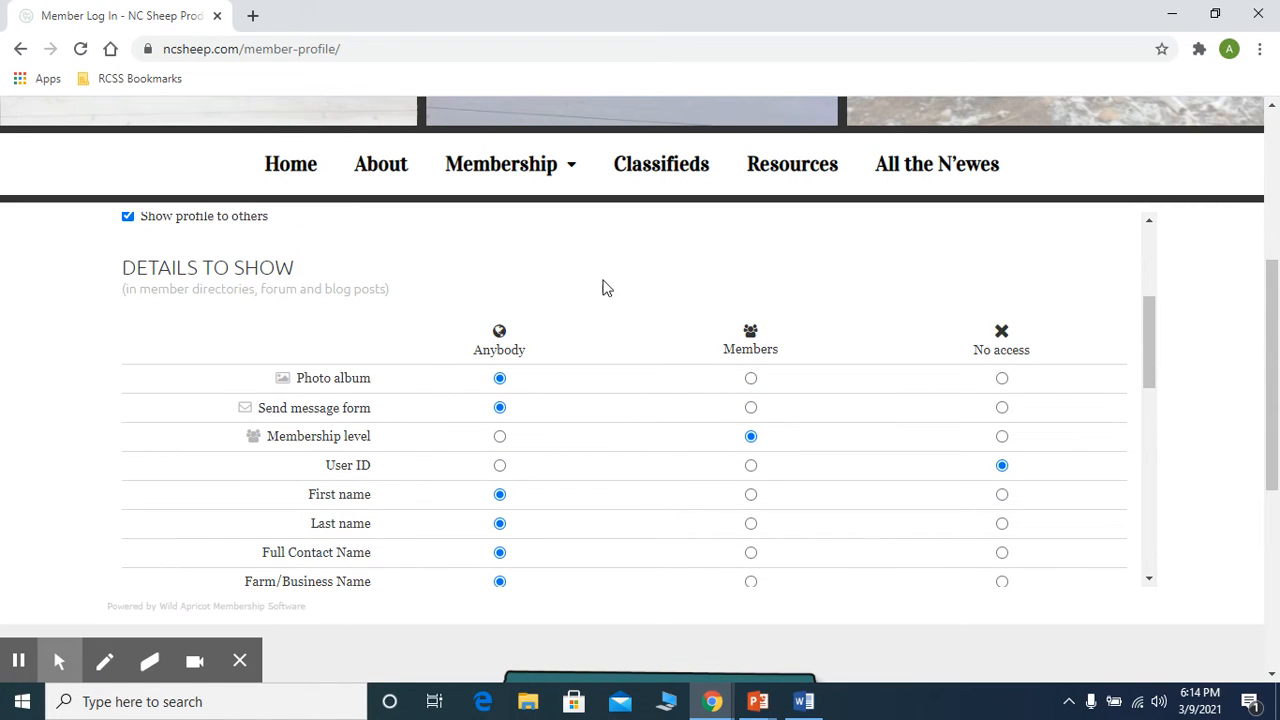
{"action": "mouse_move", "coordinate": [600, 356]}
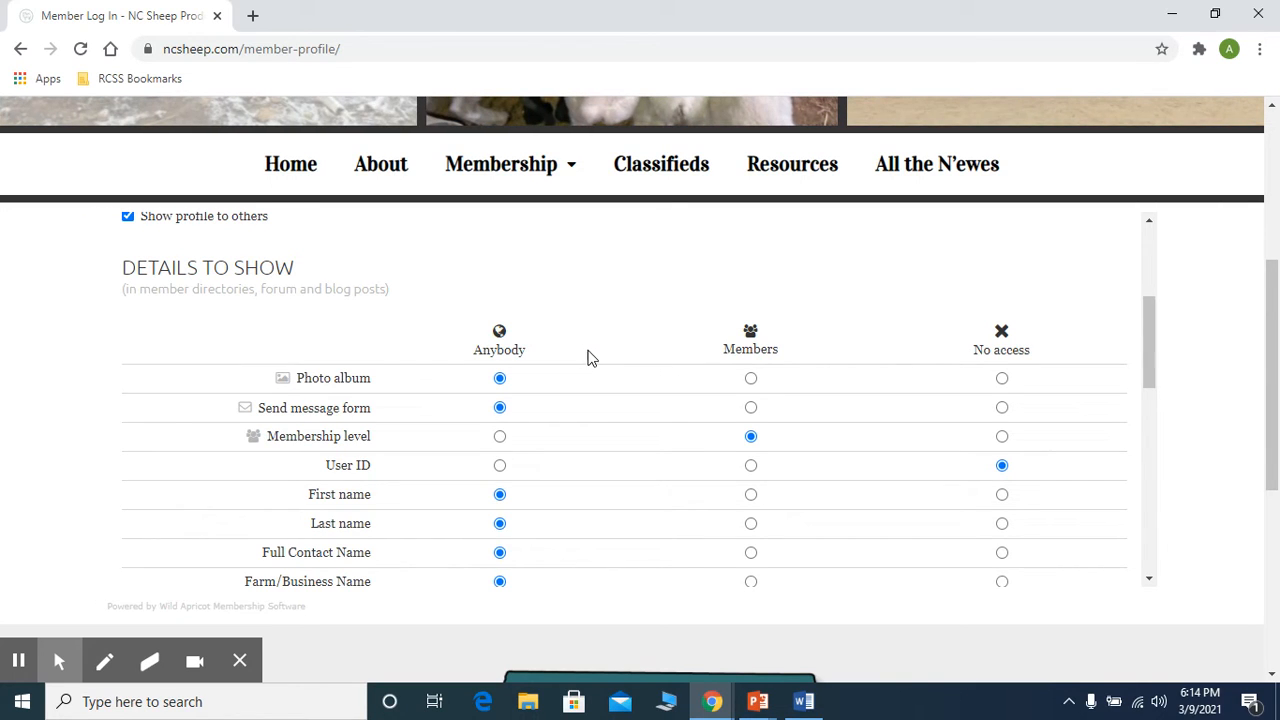
{"action": "mouse_move", "coordinate": [548, 418]}
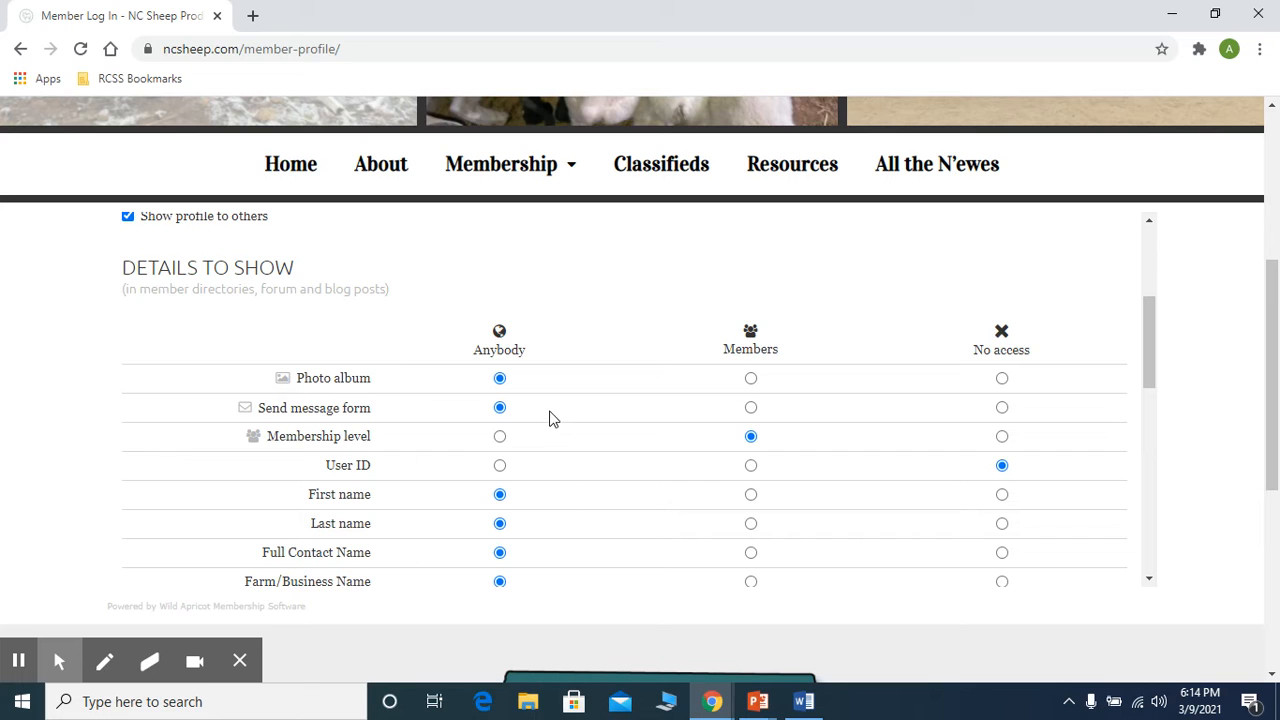
{"action": "scroll", "scroll_direction": "down", "scroll_amount": 3}
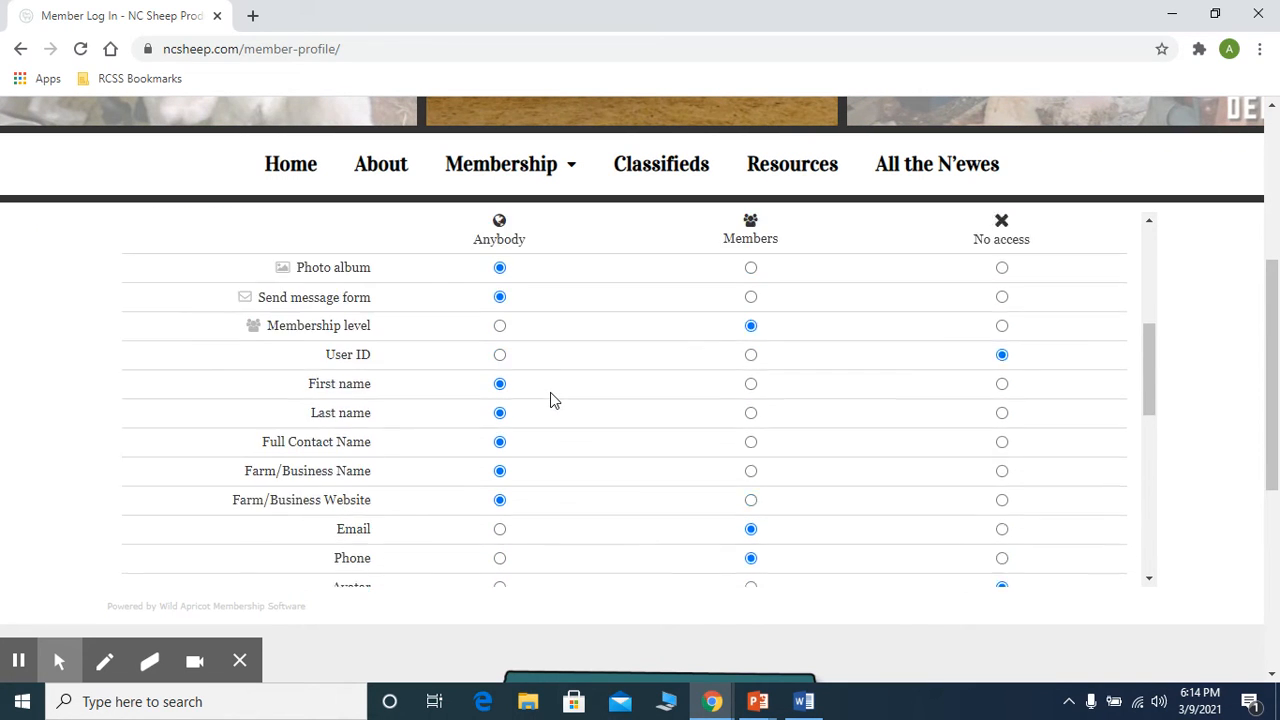
{"action": "scroll", "scroll_direction": "up", "scroll_amount": 3}
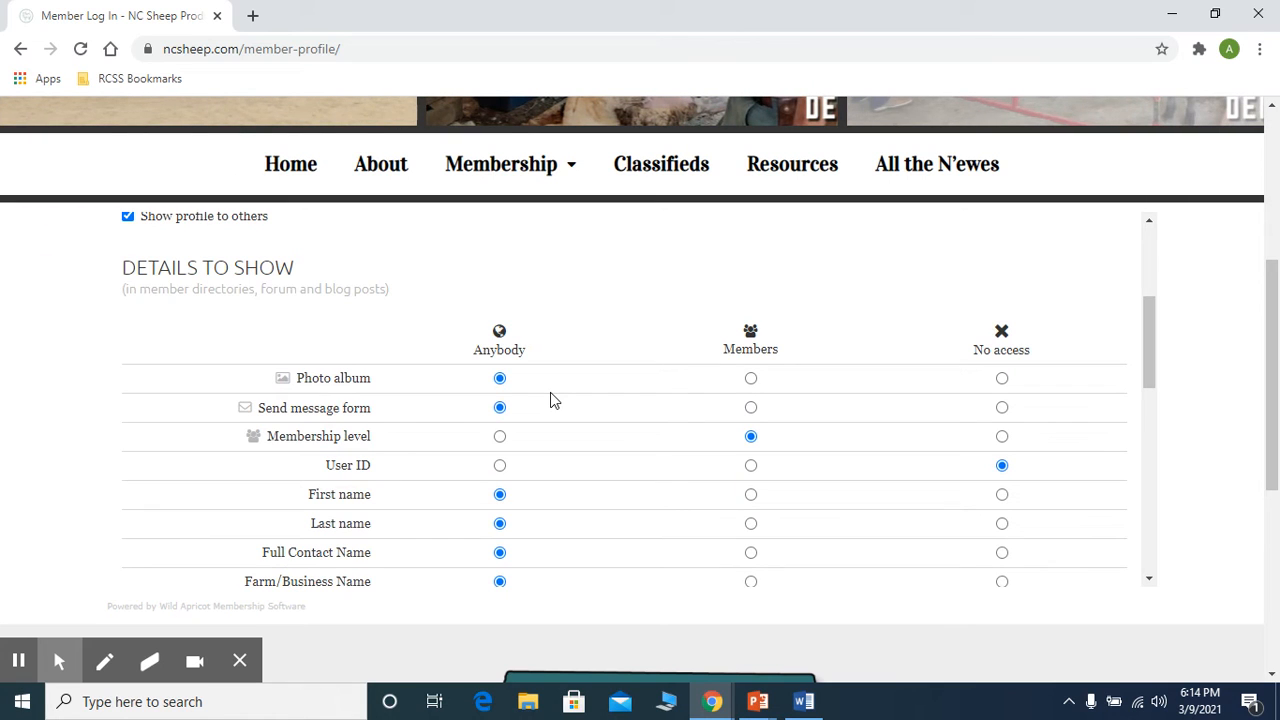
{"action": "scroll", "scroll_direction": "down", "scroll_amount": 3}
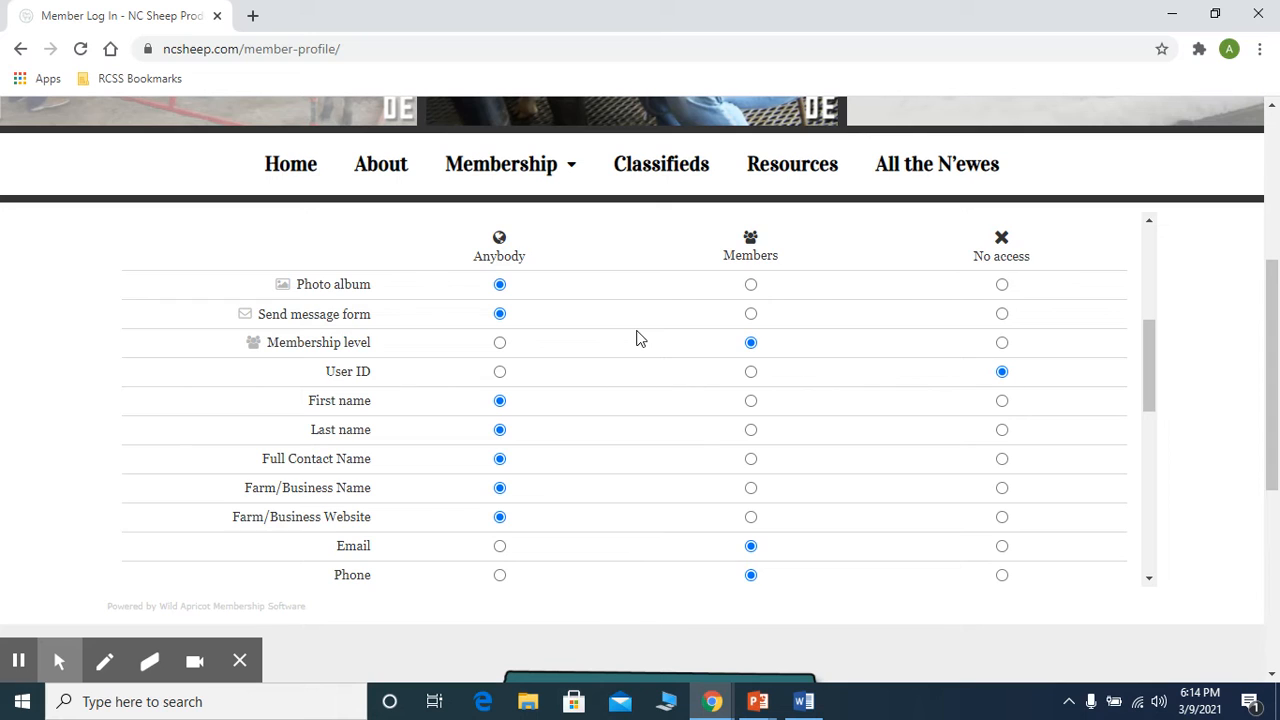
{"action": "scroll", "scroll_direction": "down", "scroll_amount": 3}
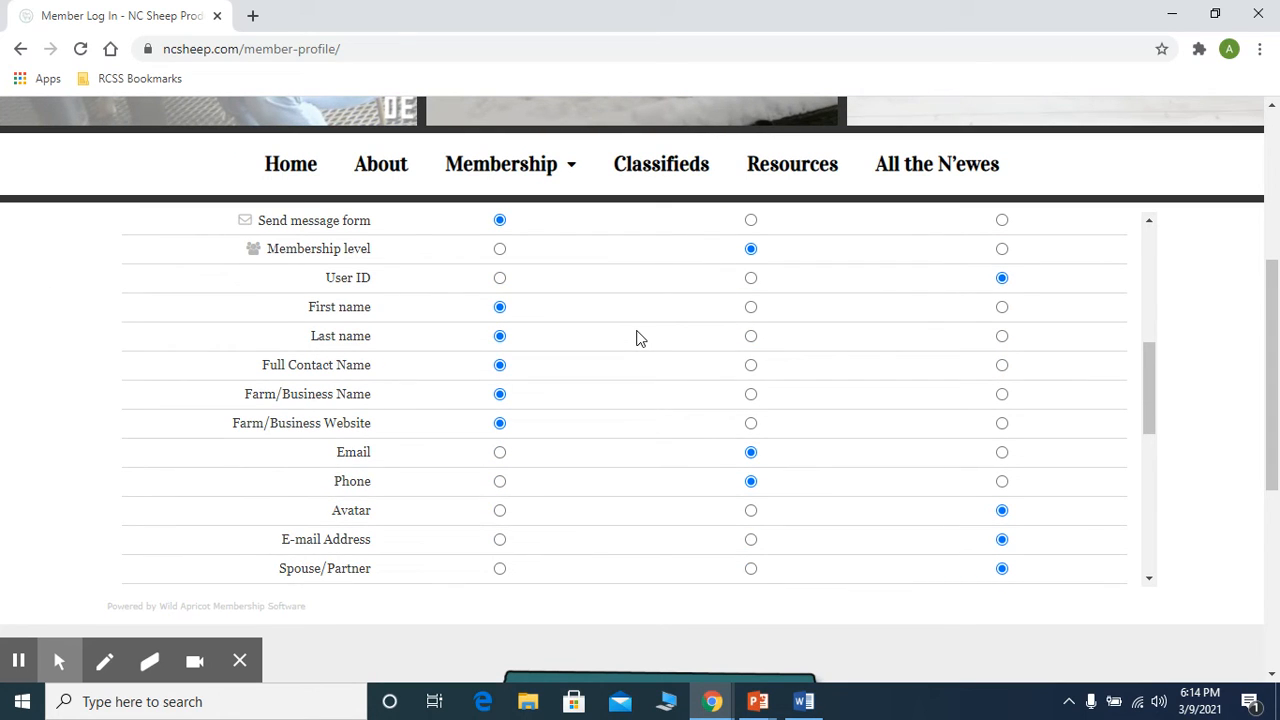
{"action": "scroll", "scroll_direction": "up", "scroll_amount": 3}
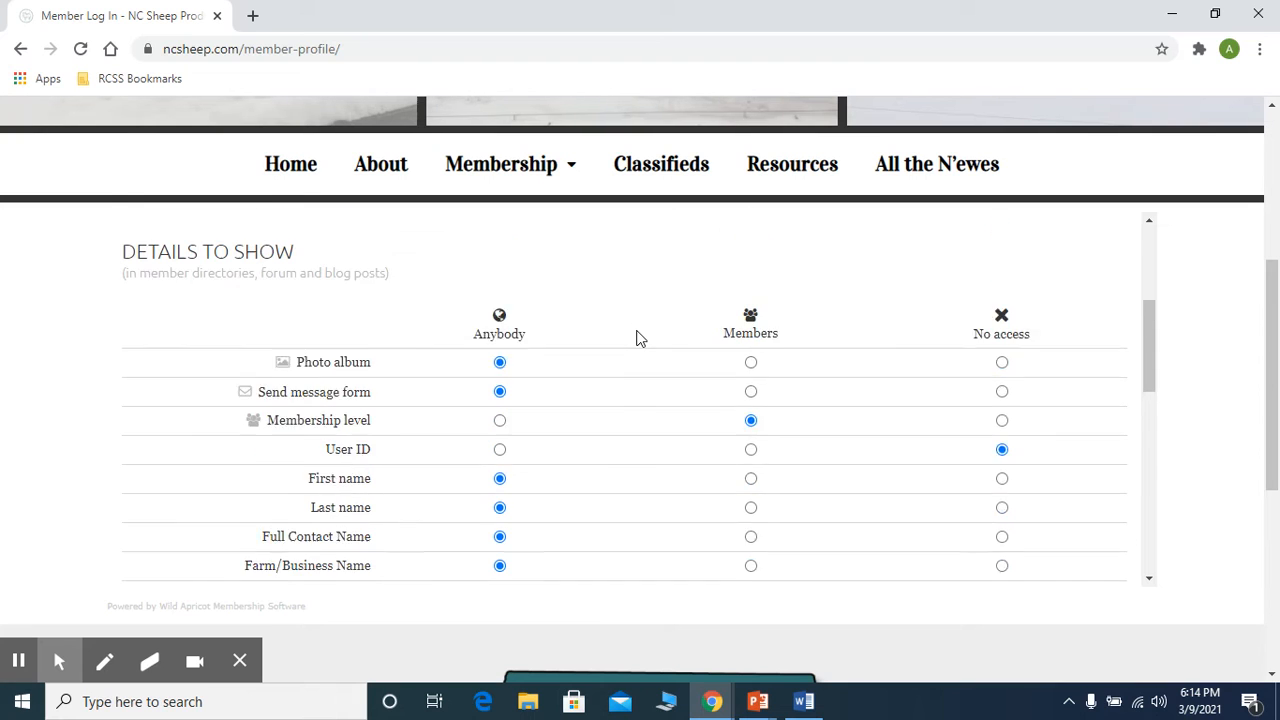
{"action": "scroll", "scroll_direction": "up", "scroll_amount": 3}
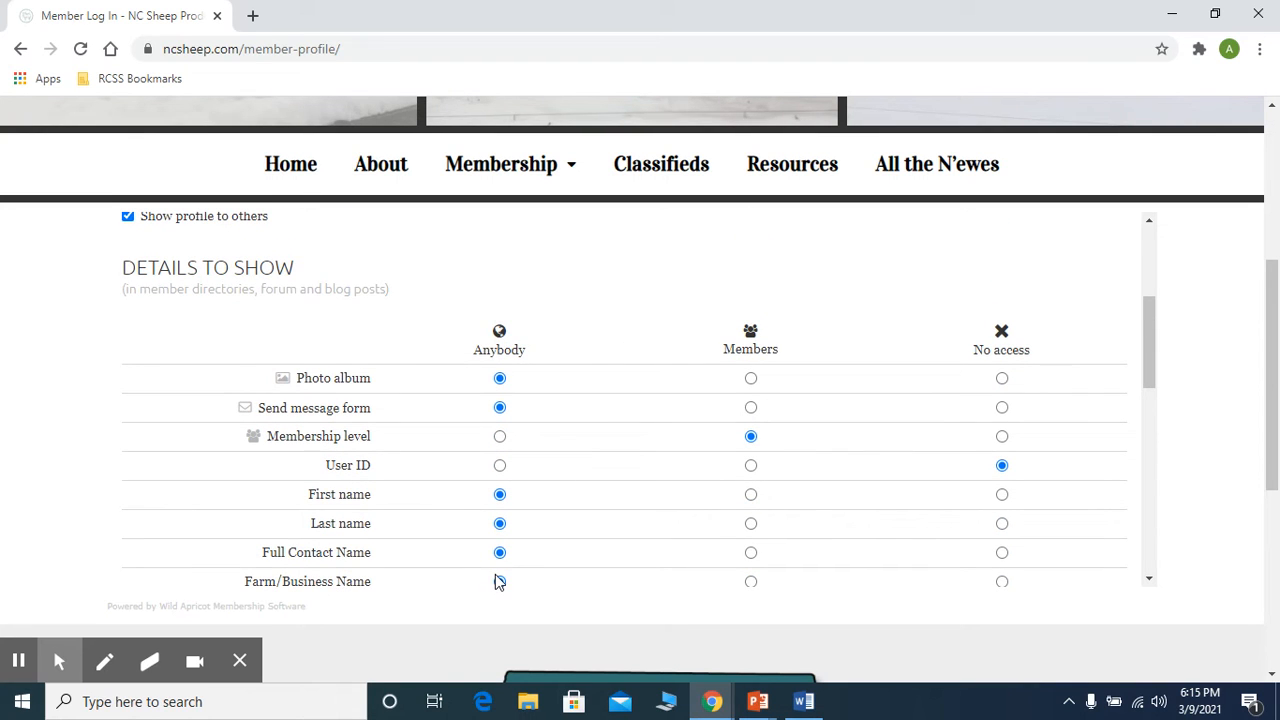
{"action": "scroll", "scroll_direction": "down", "scroll_amount": 3}
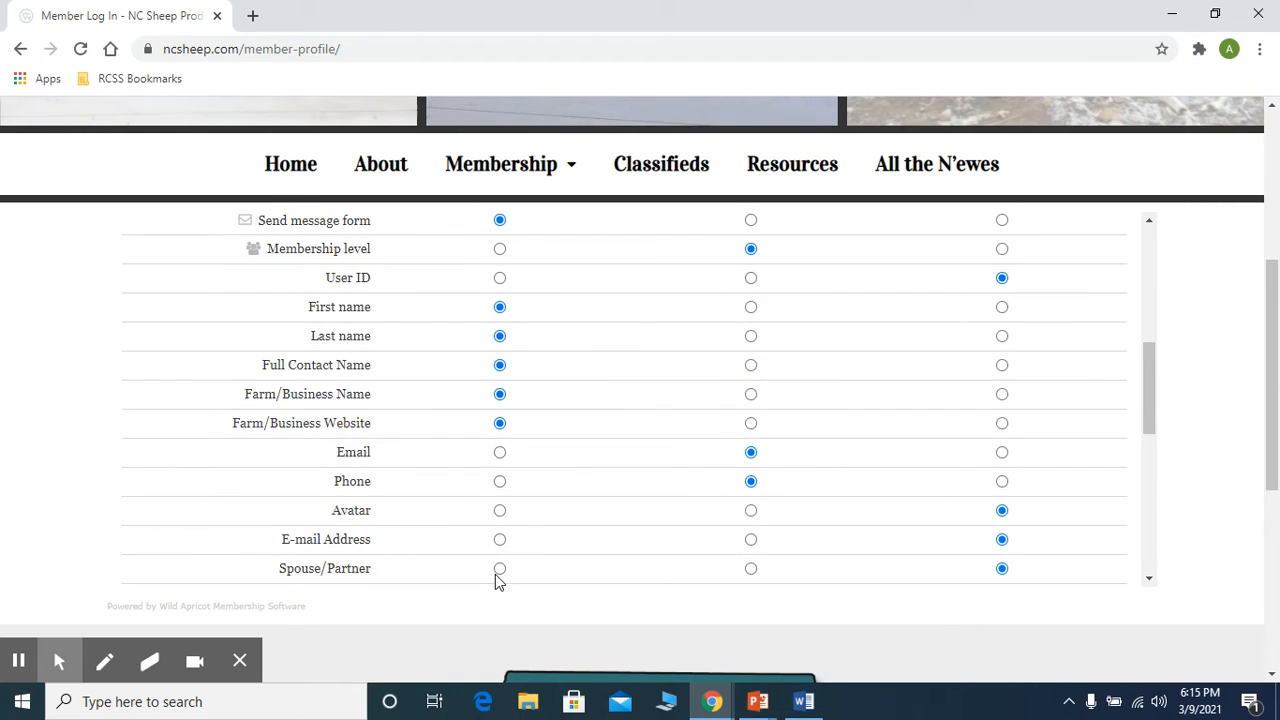
{"action": "scroll", "scroll_direction": "down", "scroll_amount": 3}
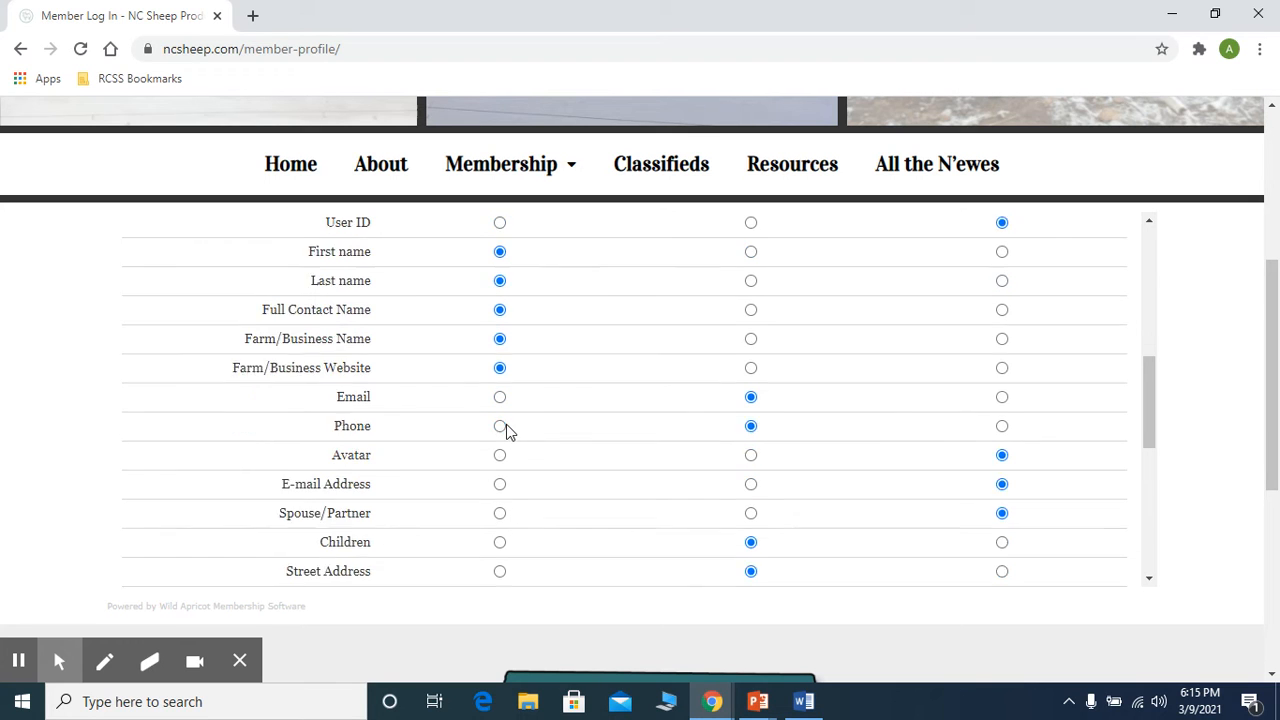
{"action": "scroll", "scroll_direction": "up", "scroll_amount": 3}
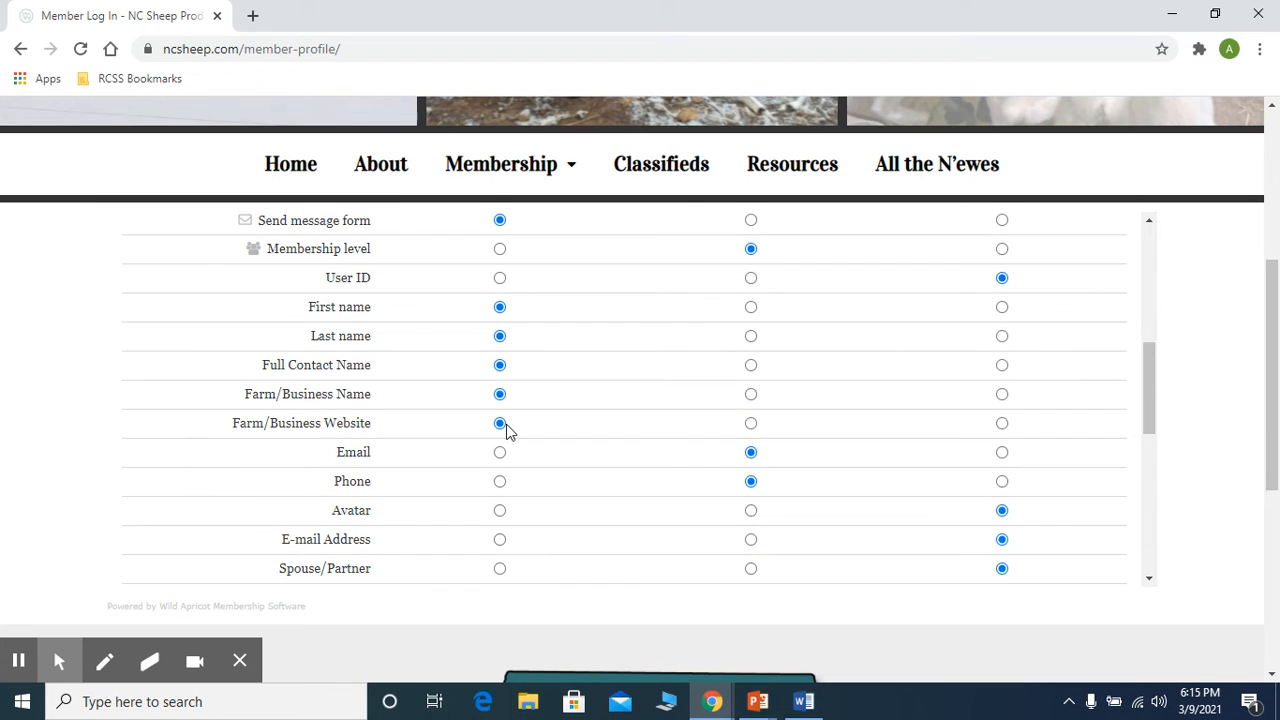
{"action": "mouse_move", "coordinate": [472, 448]}
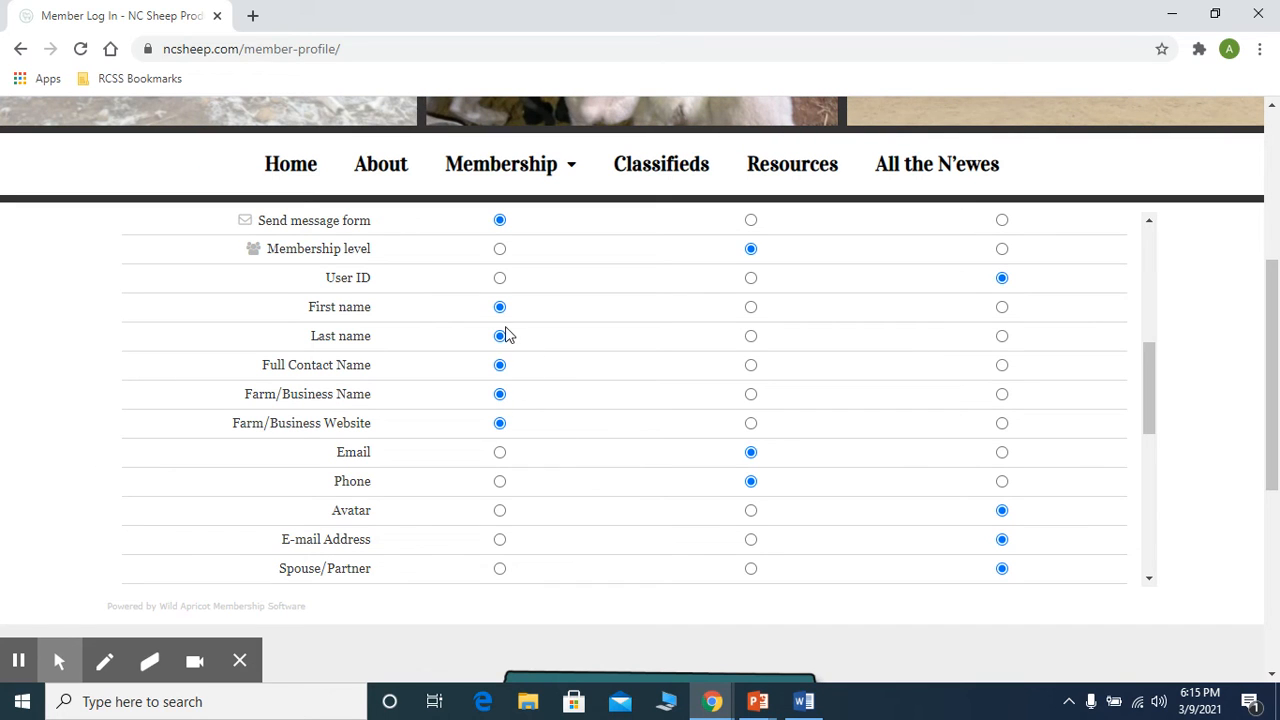
{"action": "scroll", "scroll_direction": "down", "scroll_amount": 3}
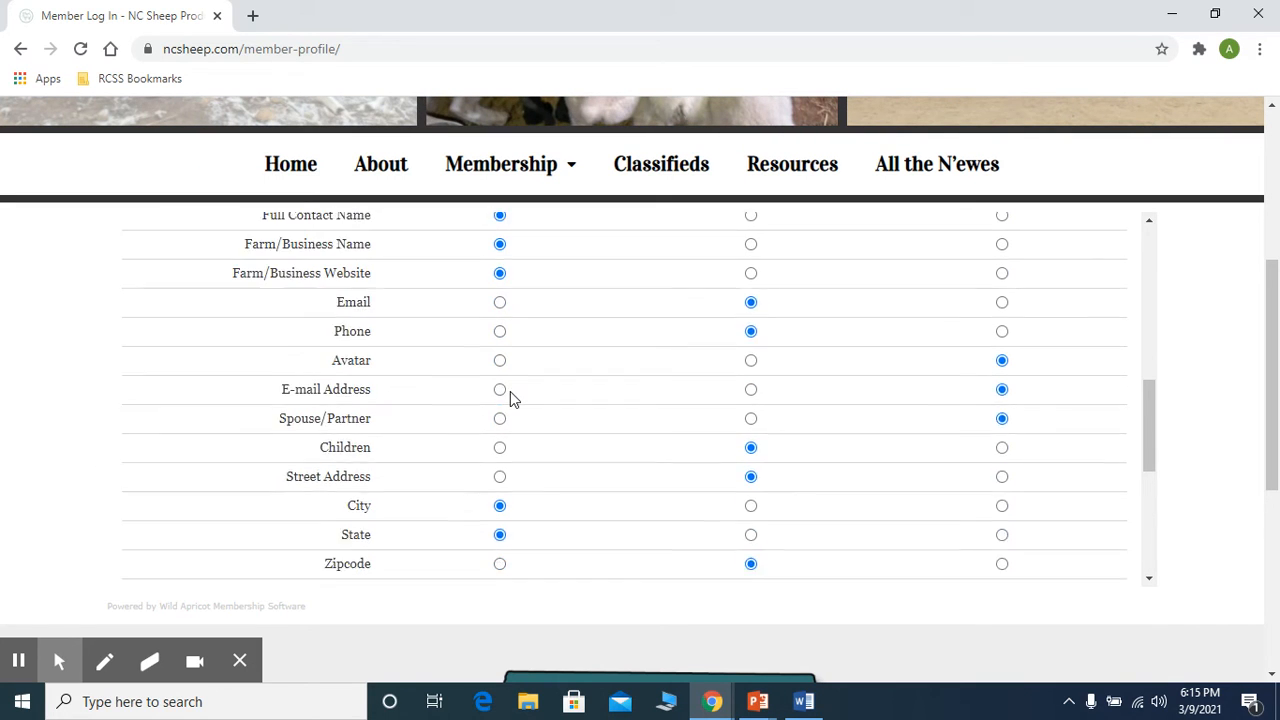
{"action": "scroll", "scroll_direction": "down", "scroll_amount": 3}
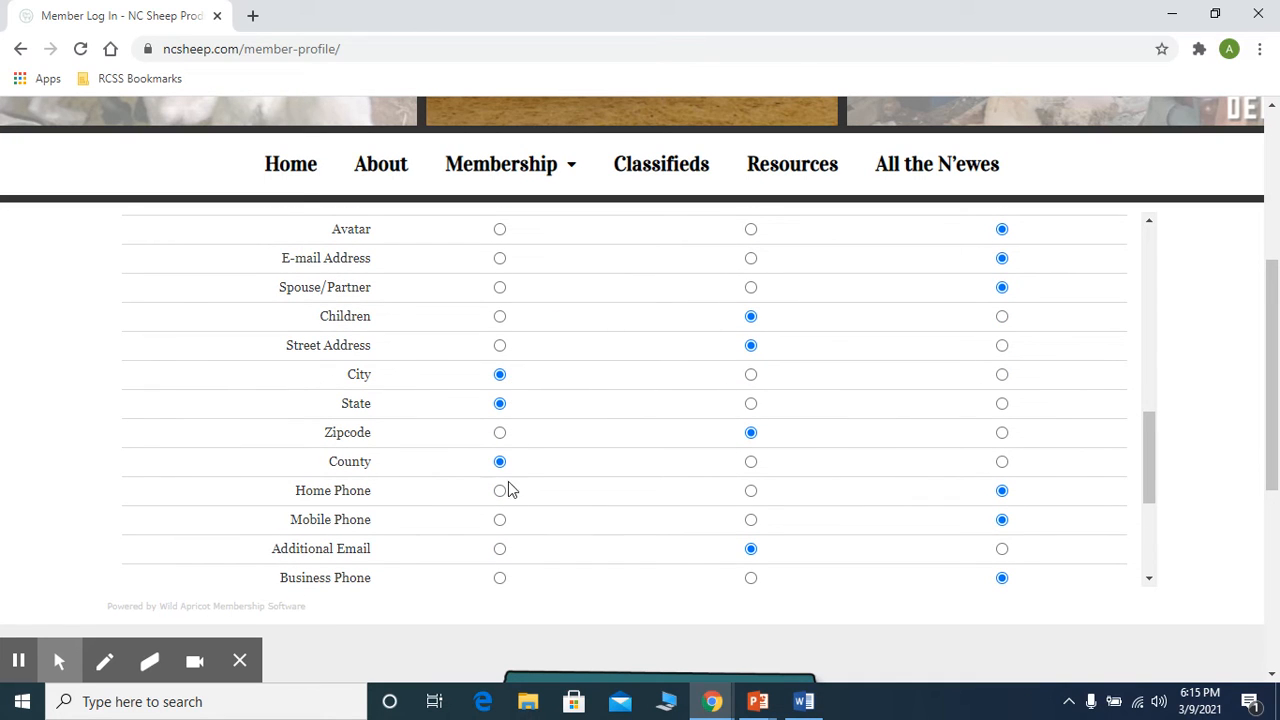
{"action": "scroll", "scroll_direction": "down", "scroll_amount": 3}
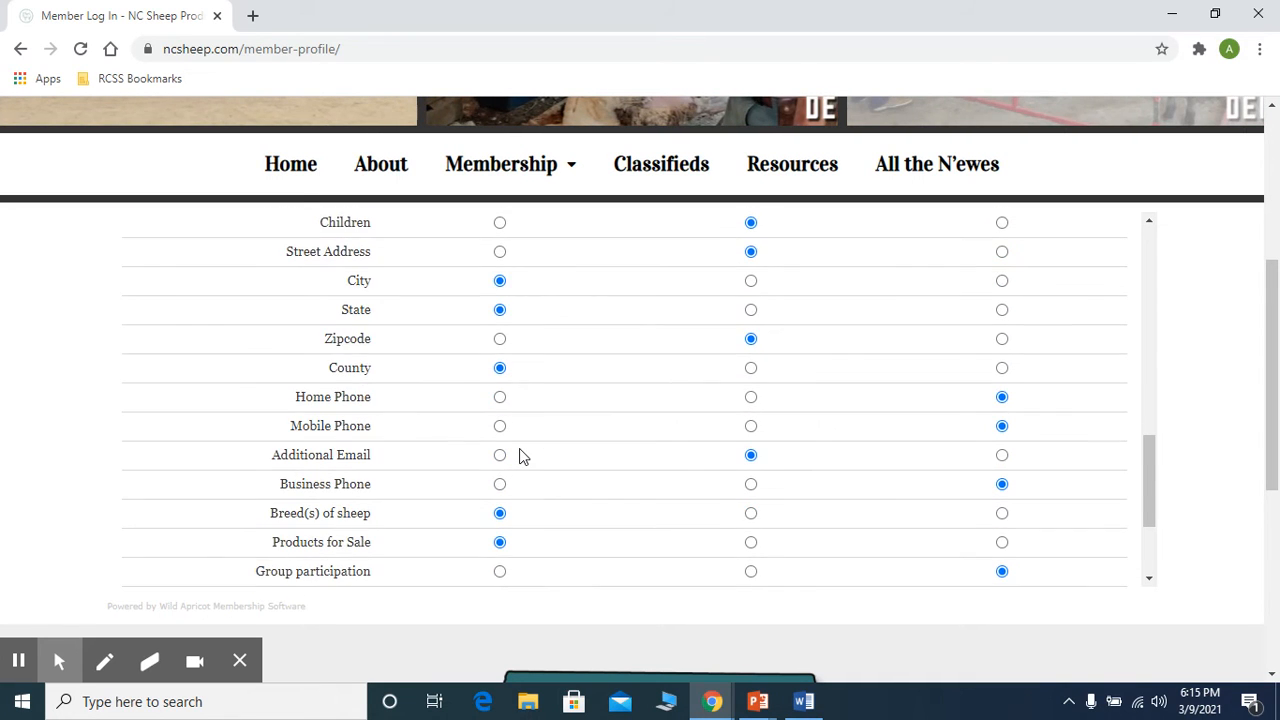
{"action": "scroll", "scroll_direction": "down", "scroll_amount": 3}
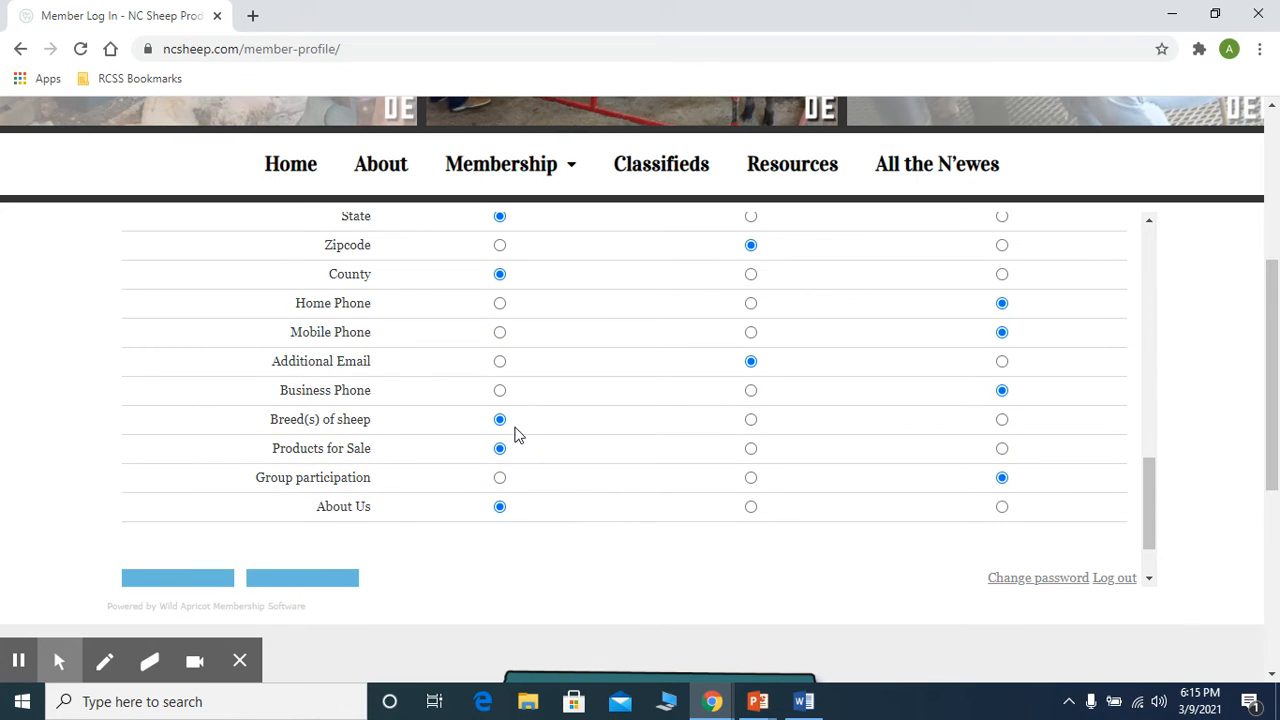
{"action": "mouse_move", "coordinate": [512, 400]}
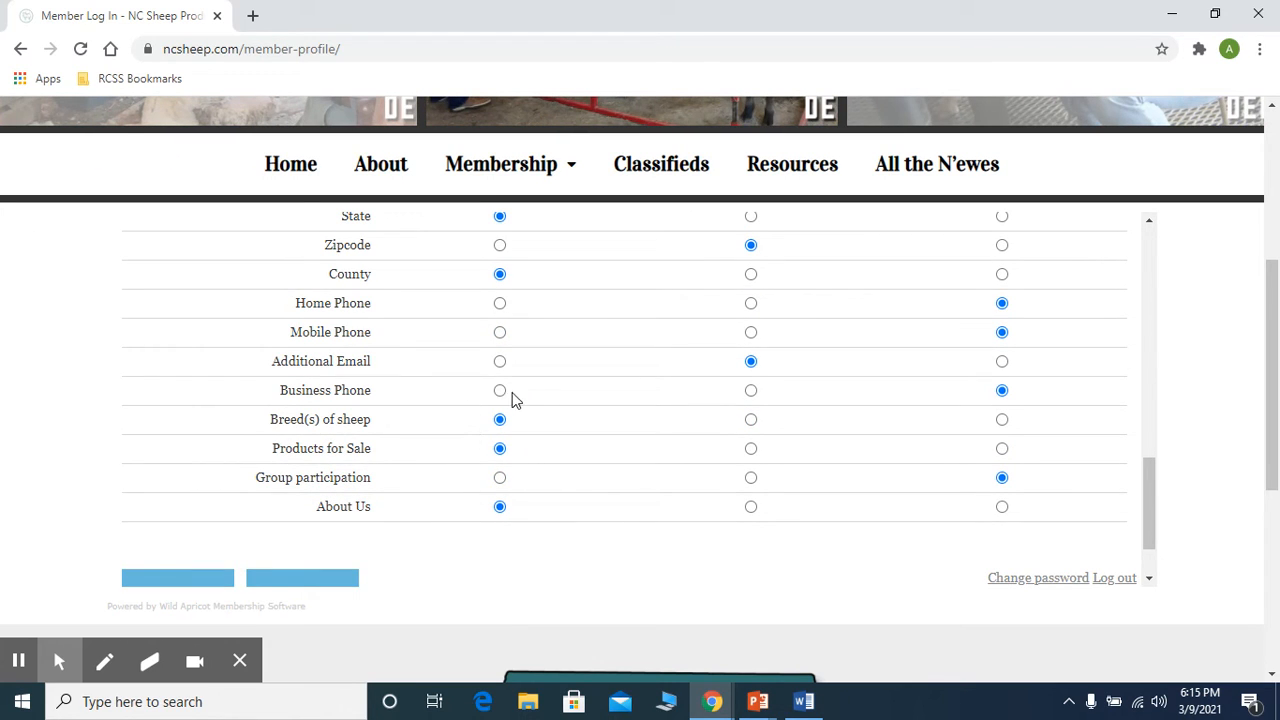
{"action": "mouse_move", "coordinate": [640, 668]}
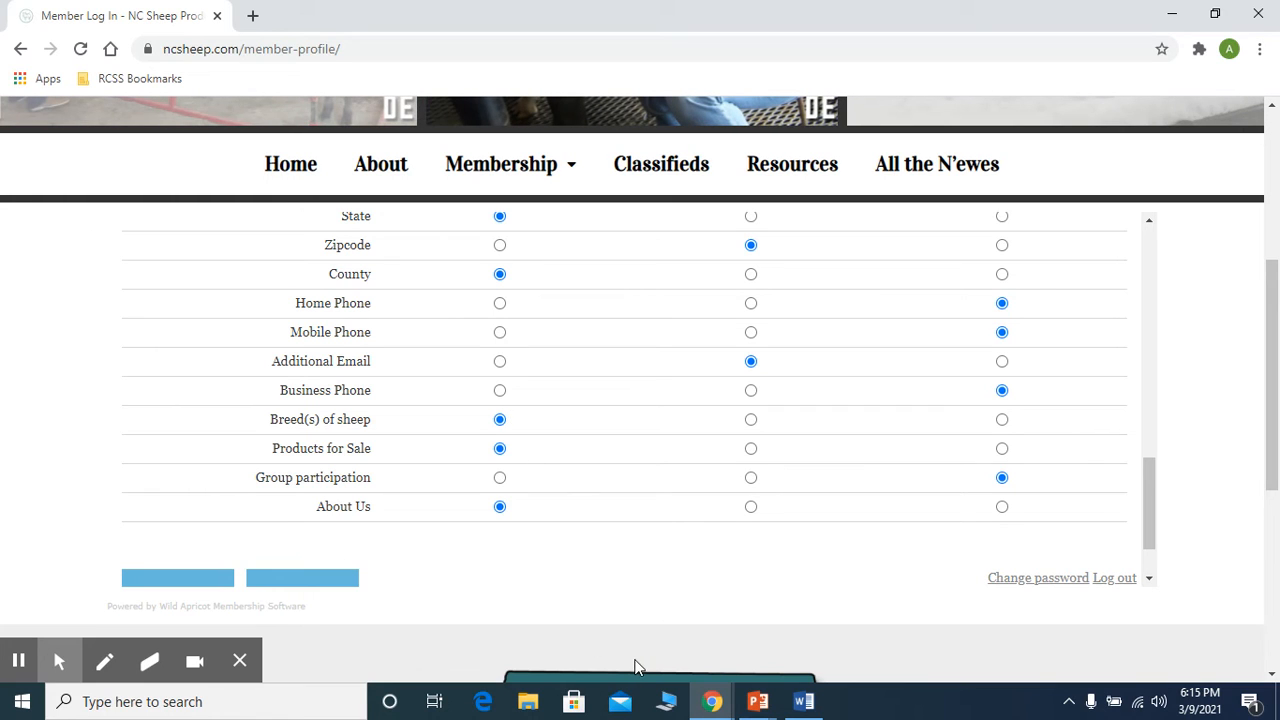
{"action": "scroll", "scroll_direction": "down", "scroll_amount": 3}
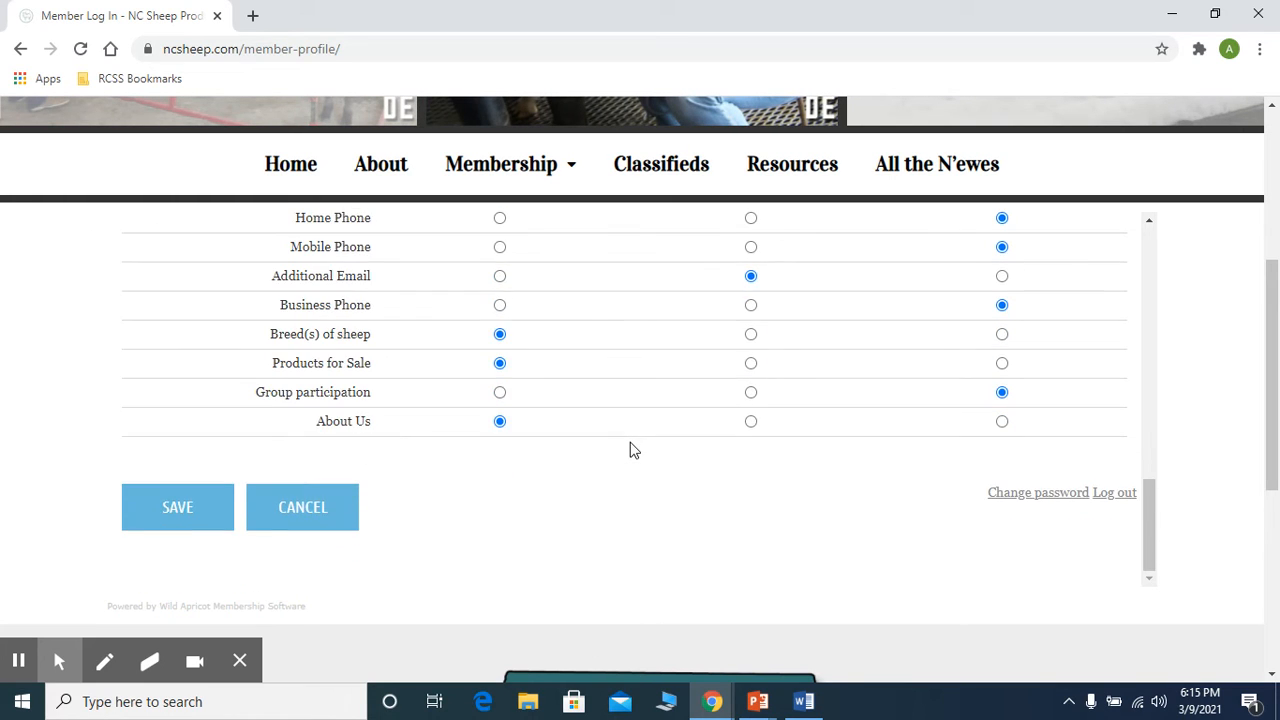
{"action": "scroll", "scroll_direction": "down", "scroll_amount": 3}
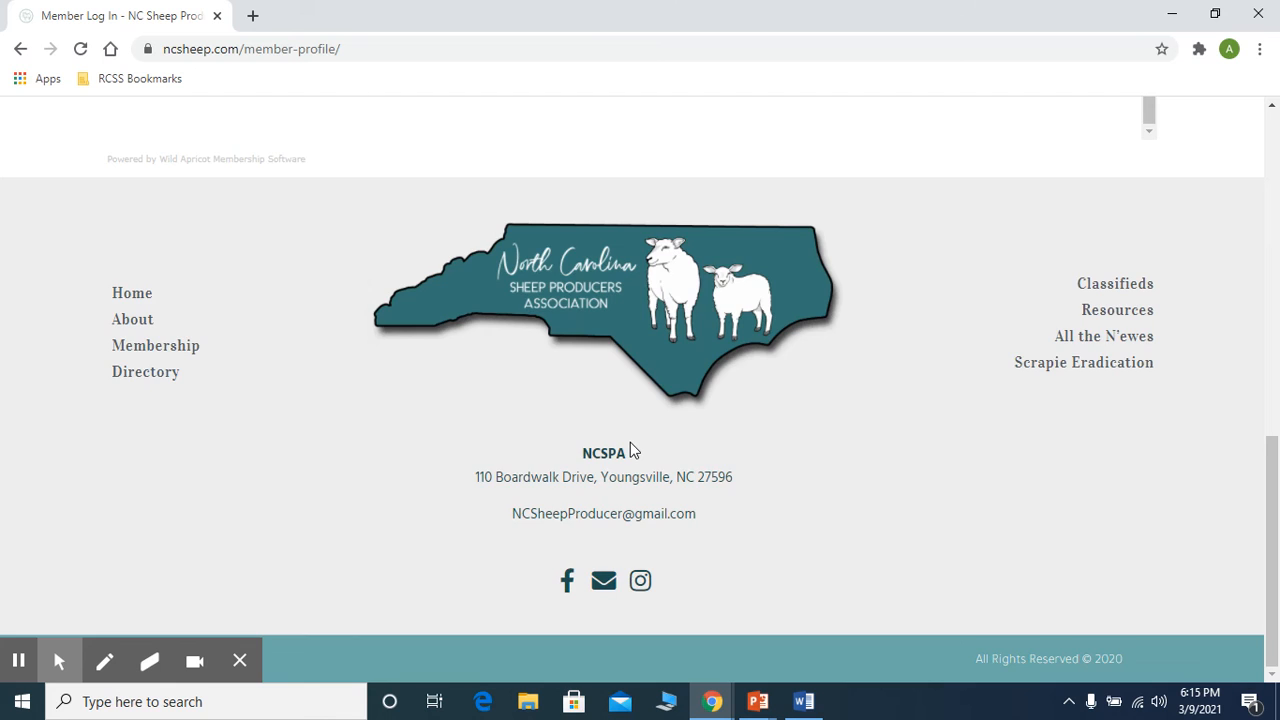
{"action": "scroll", "scroll_direction": "up", "scroll_amount": 3}
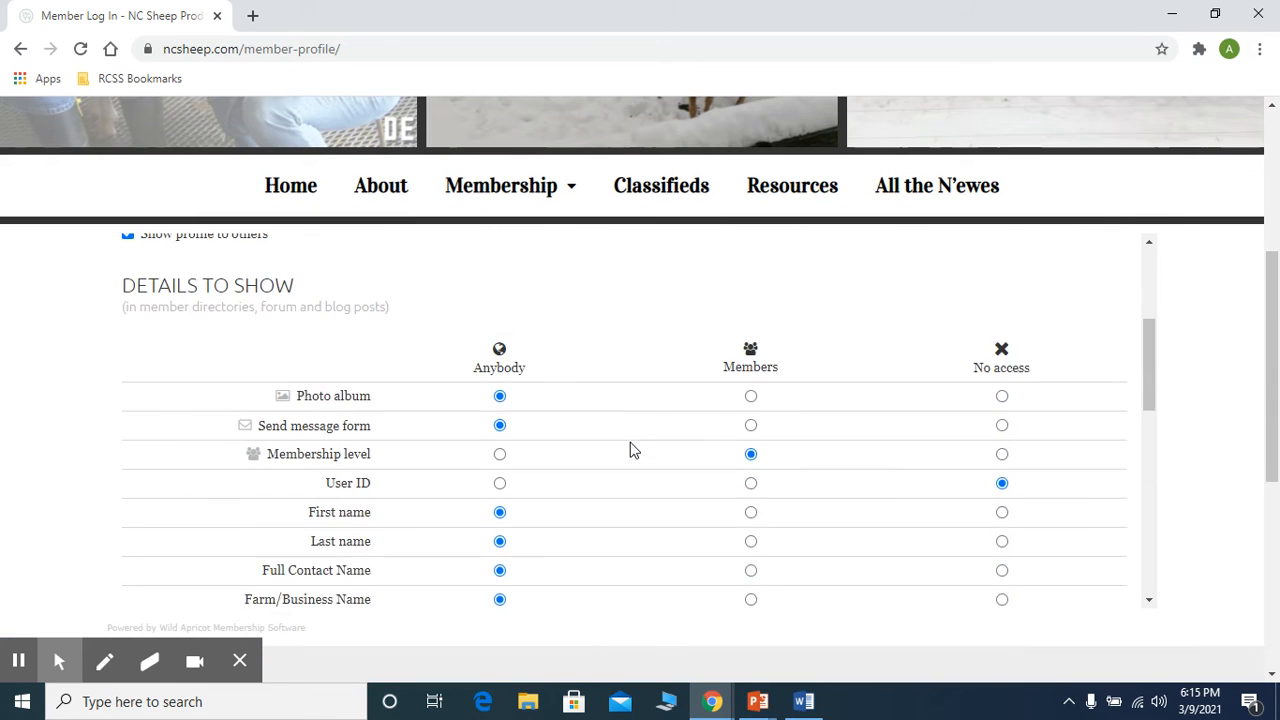
{"action": "scroll", "scroll_direction": "up", "scroll_amount": 3}
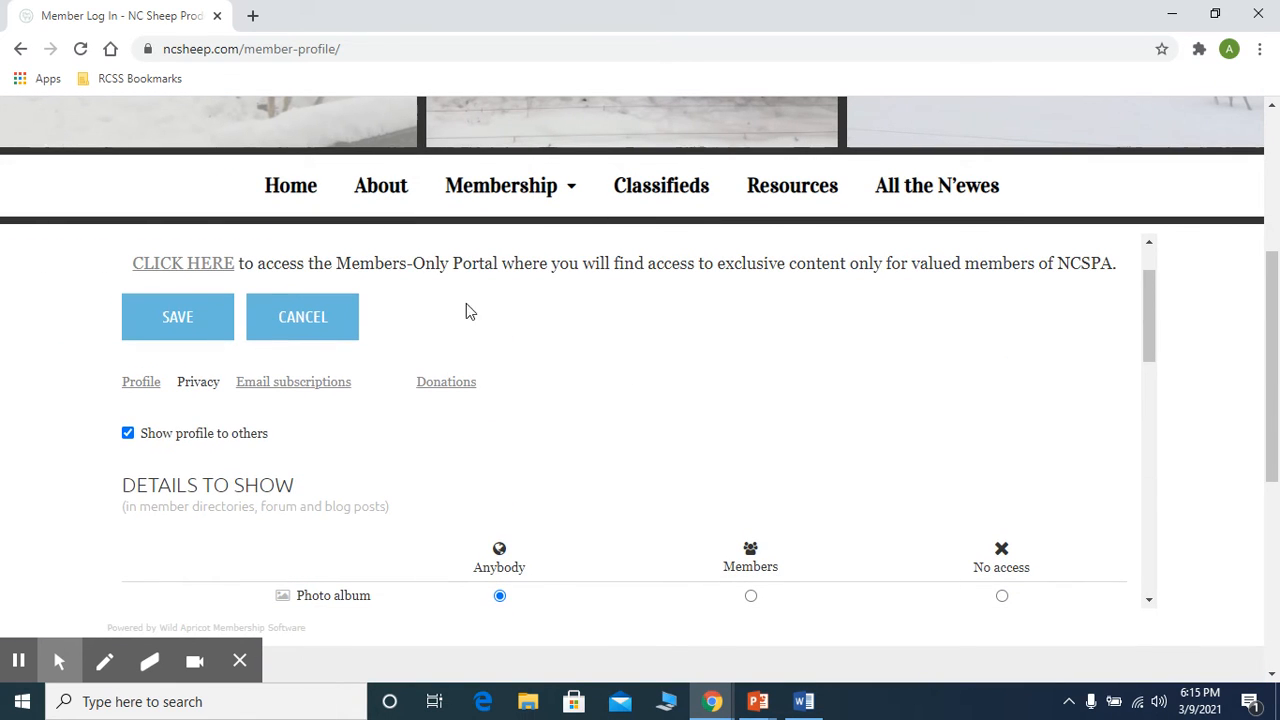
{"action": "mouse_move", "coordinate": [764, 374]}
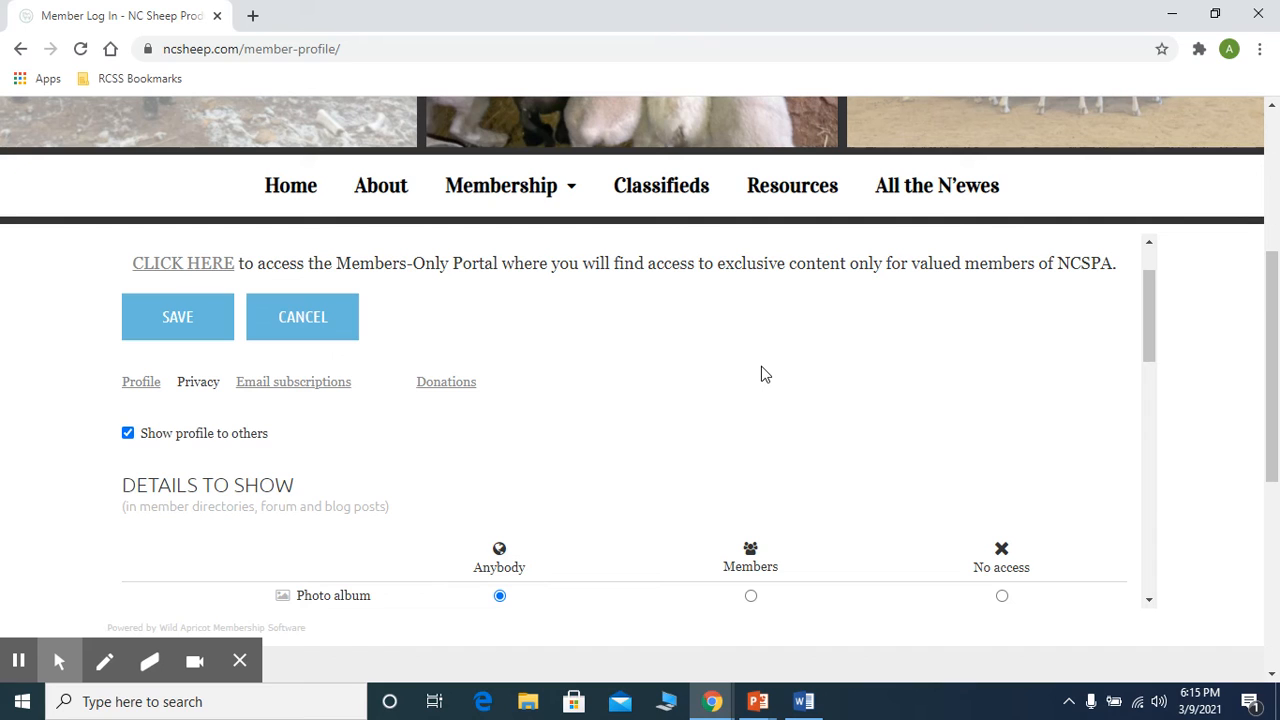
{"action": "mouse_move", "coordinate": [844, 304]}
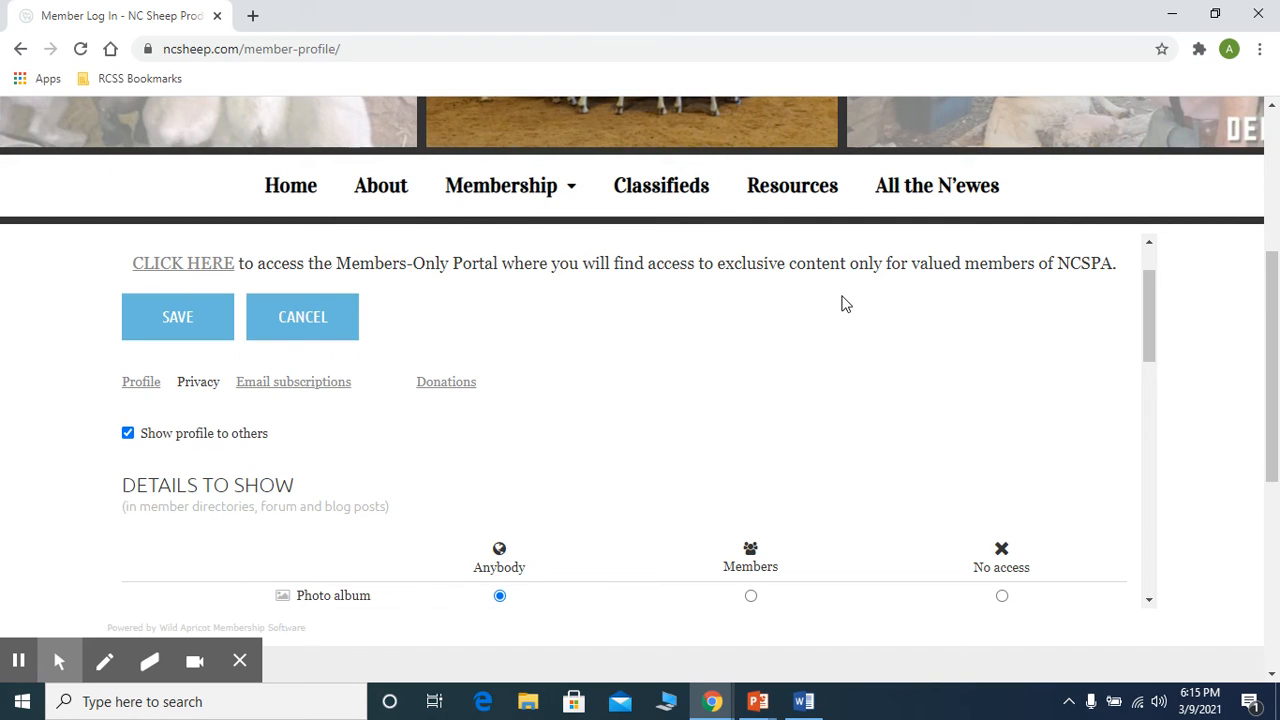
{"action": "mouse_move", "coordinate": [790, 332]}
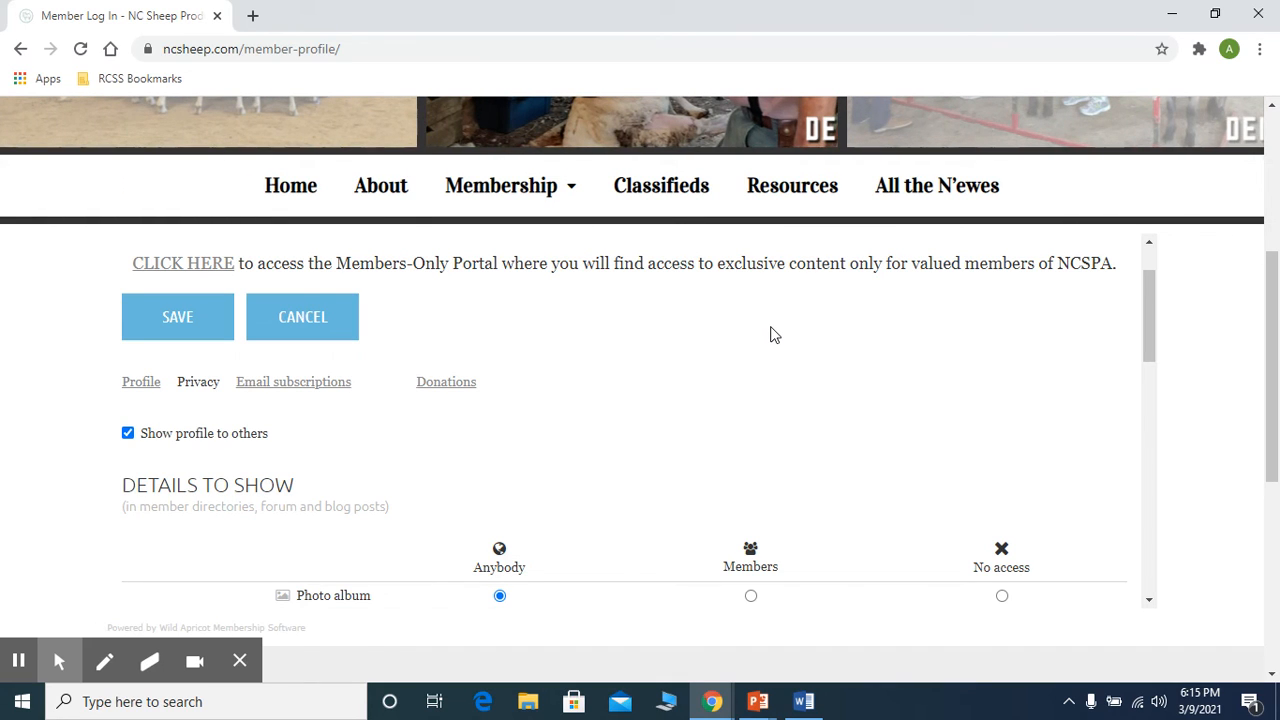
{"action": "mouse_move", "coordinate": [210, 270]}
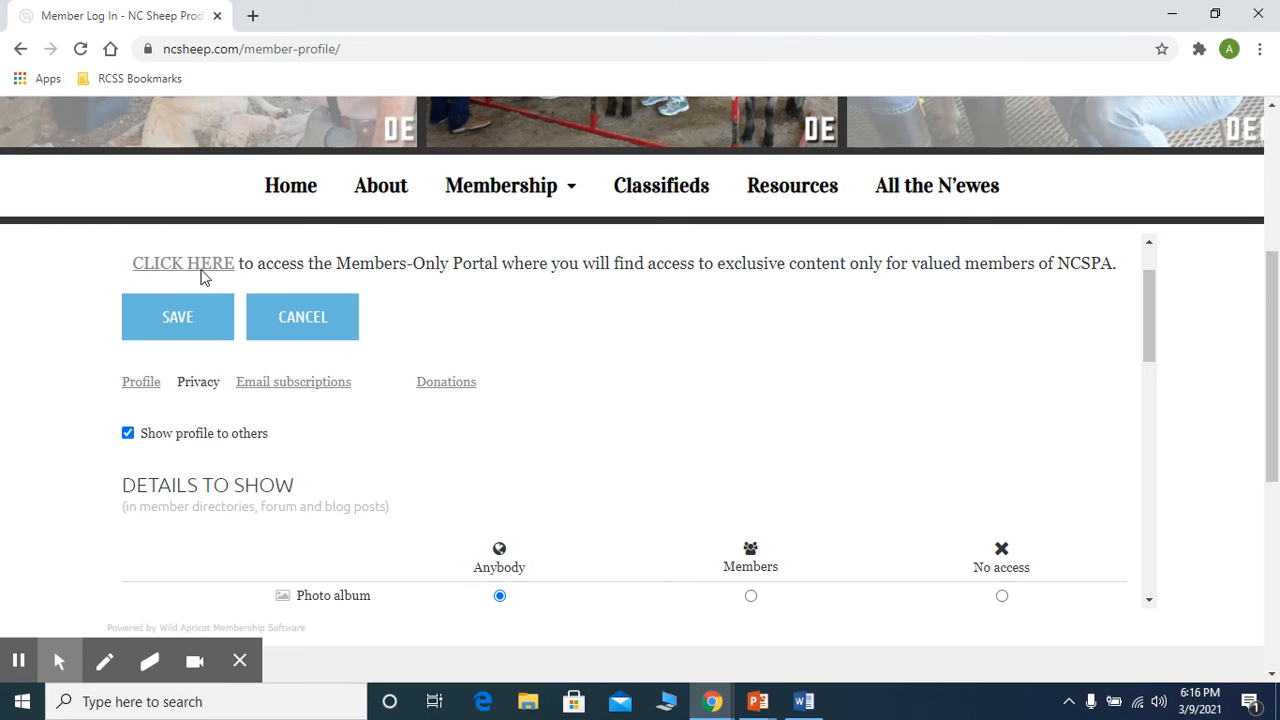
{"action": "mouse_move", "coordinate": [184, 264]}
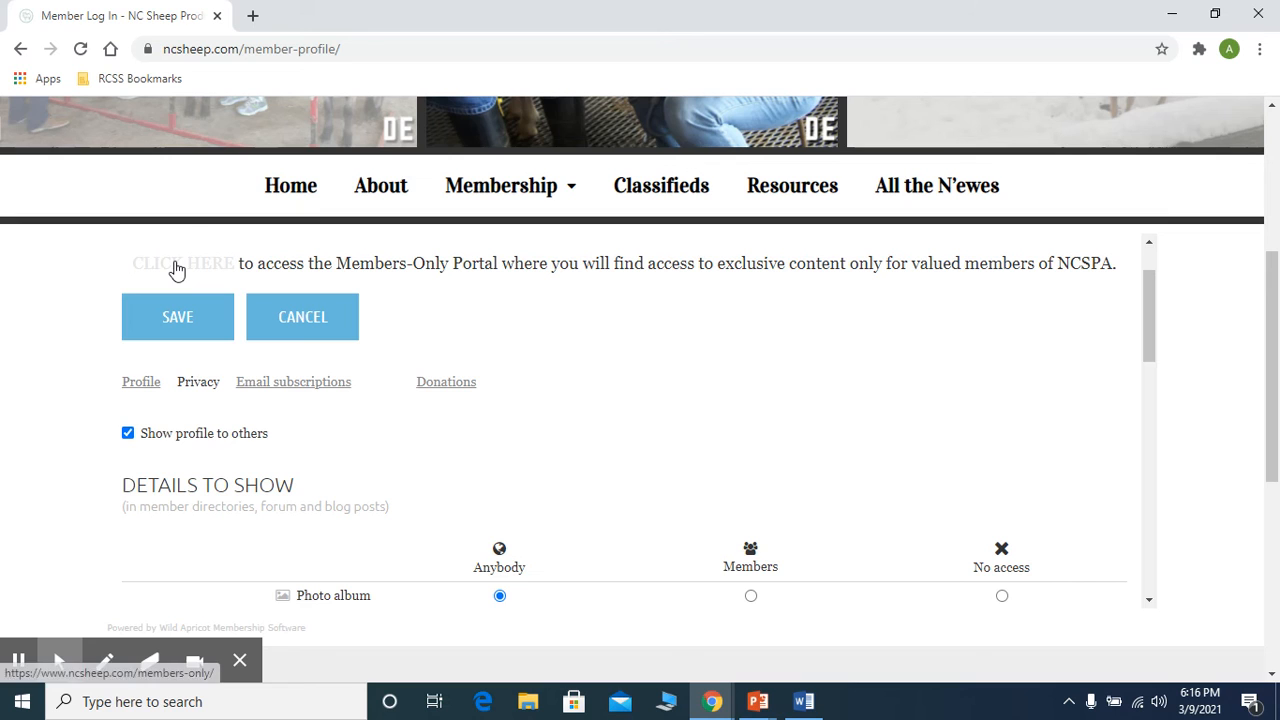
- Follow the CLICK HERE link to the Members-Only page with the Marketing Meat webinar video
{"action": "left_click", "coordinate": [184, 264]}
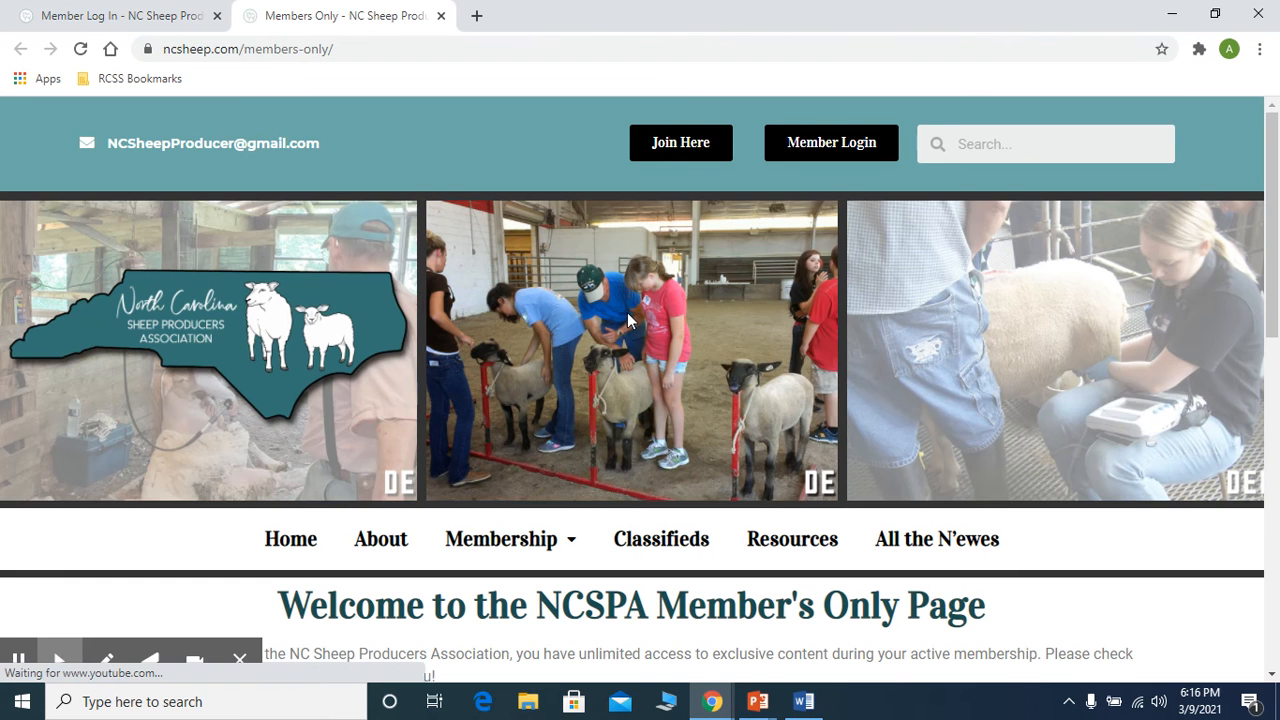
{"action": "scroll", "scroll_direction": "down", "scroll_amount": 3}
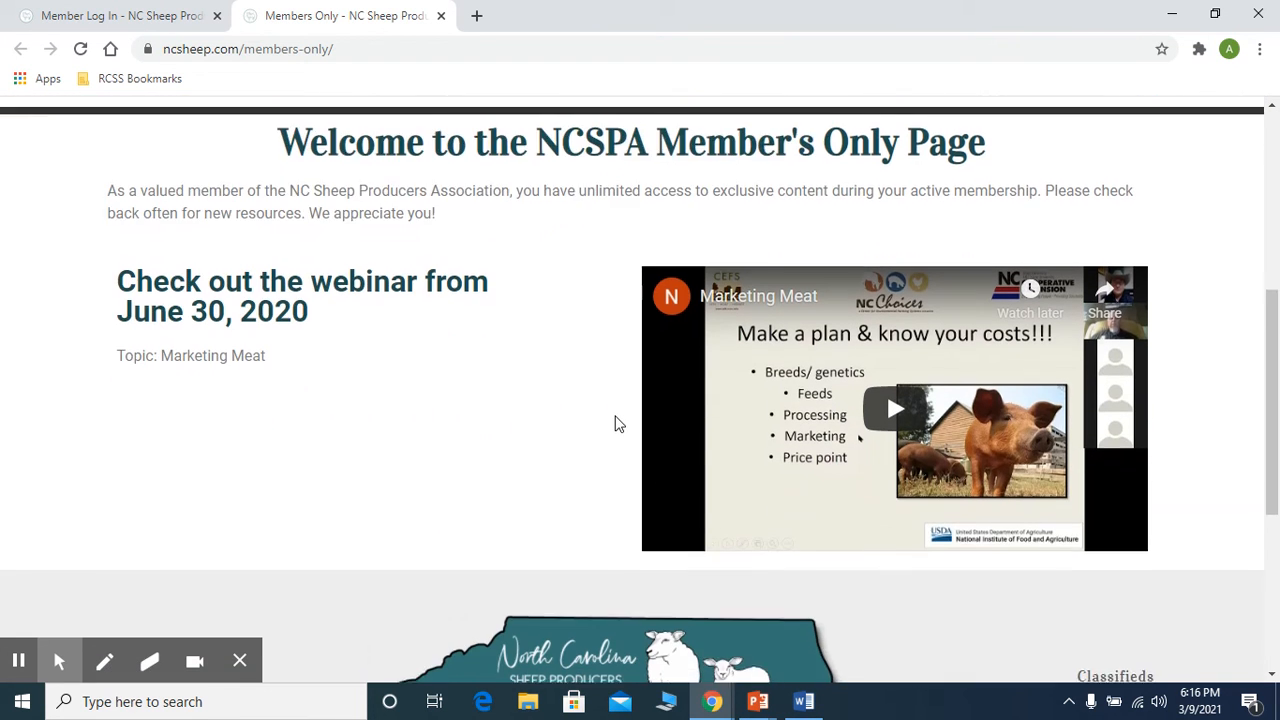
{"action": "scroll", "scroll_direction": "up", "scroll_amount": 3}
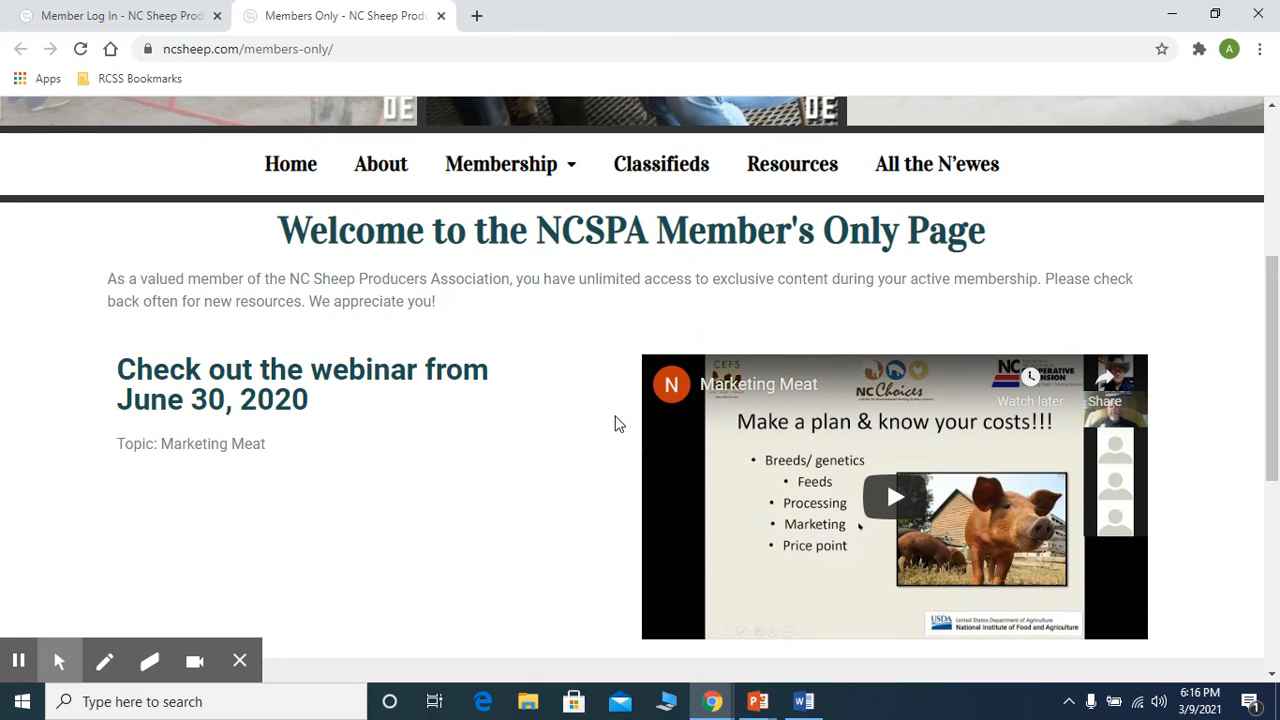
{"action": "mouse_move", "coordinate": [578, 388]}
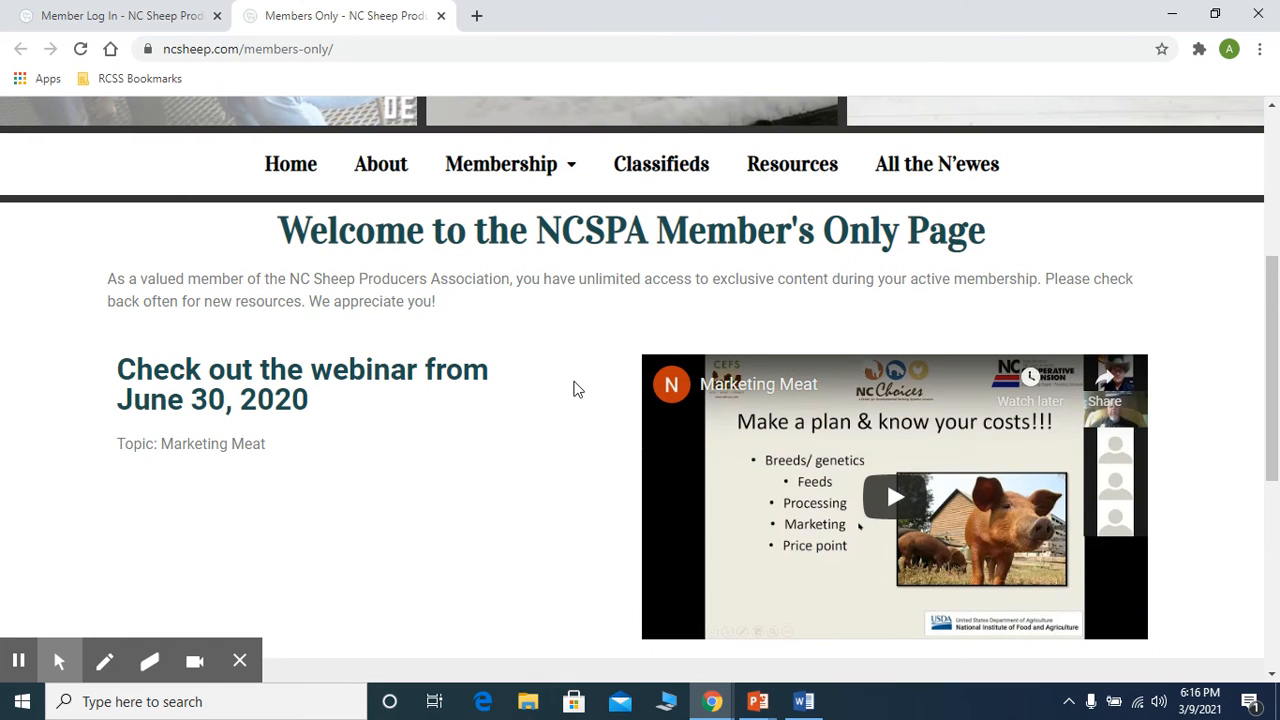
{"action": "mouse_move", "coordinate": [100, 428]}
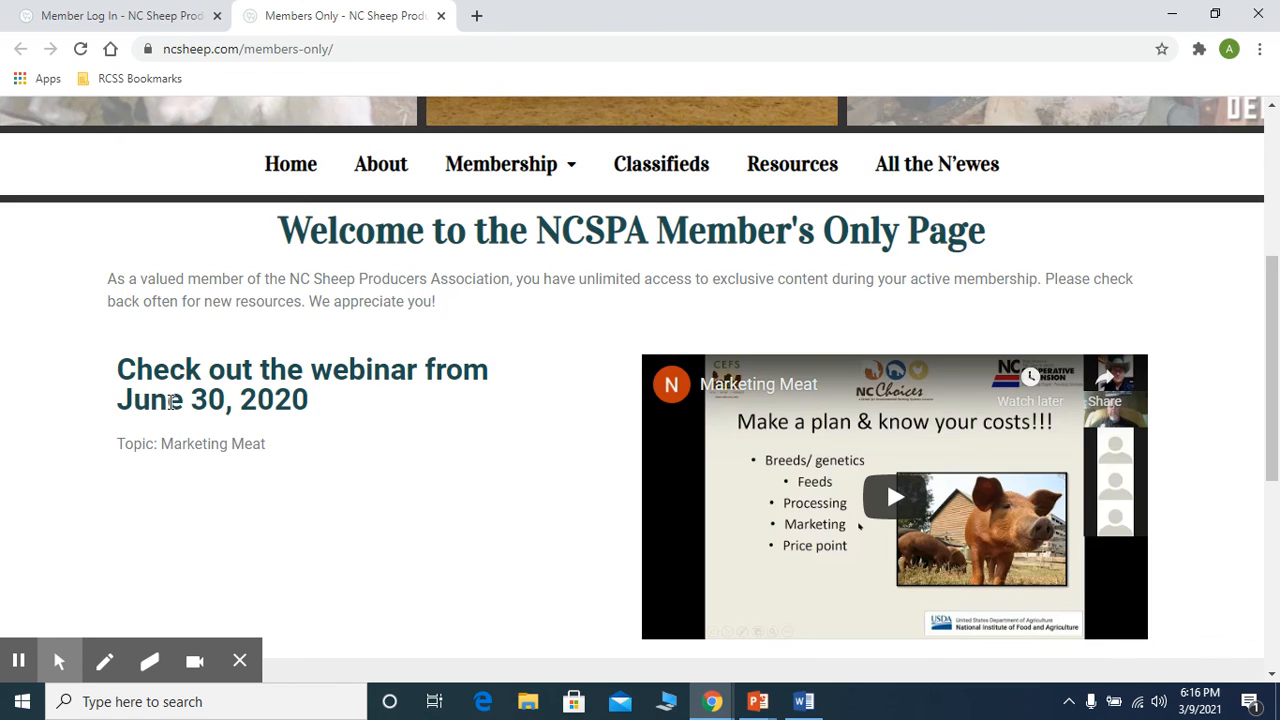
{"action": "mouse_move", "coordinate": [8, 510]}
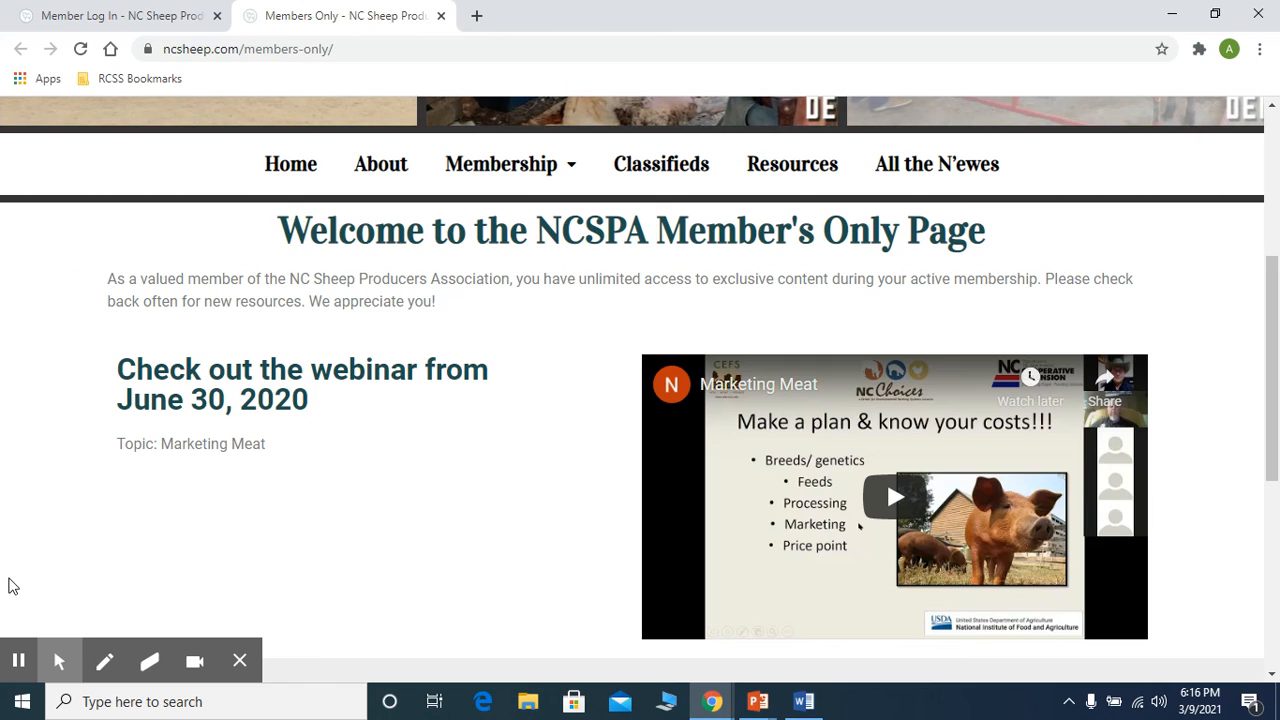
{"action": "left_click", "coordinate": [18, 660]}
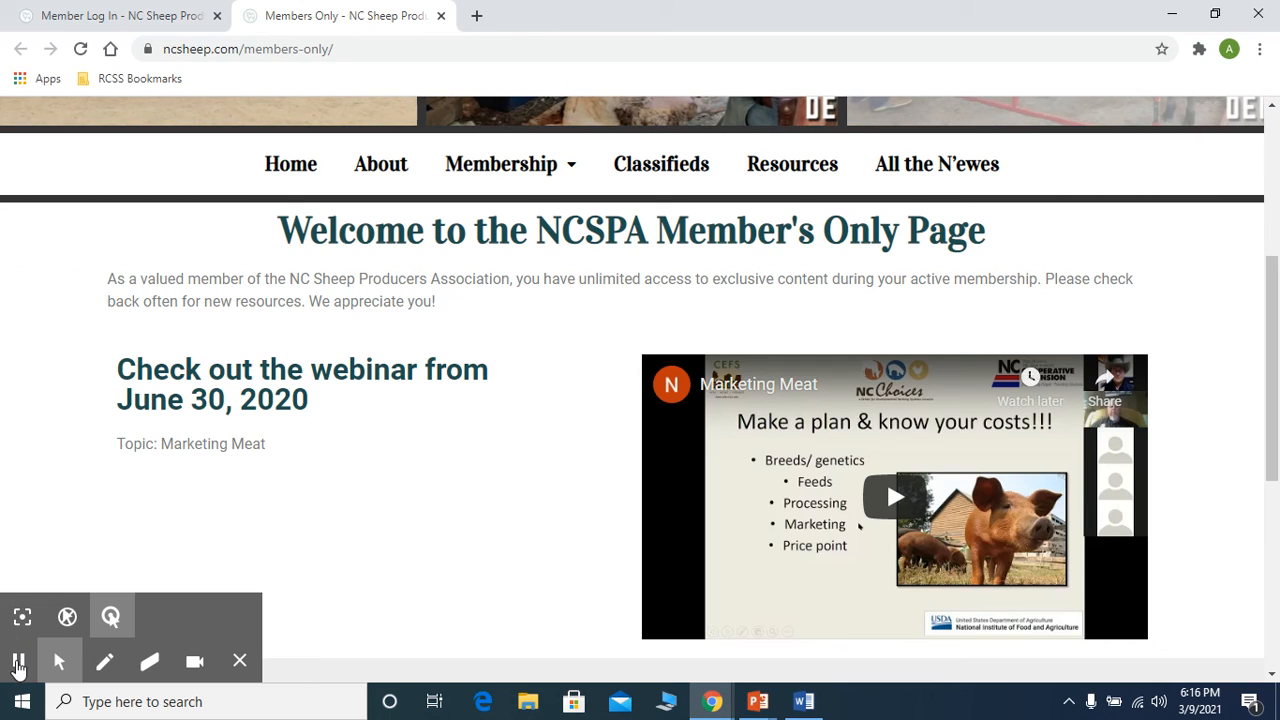